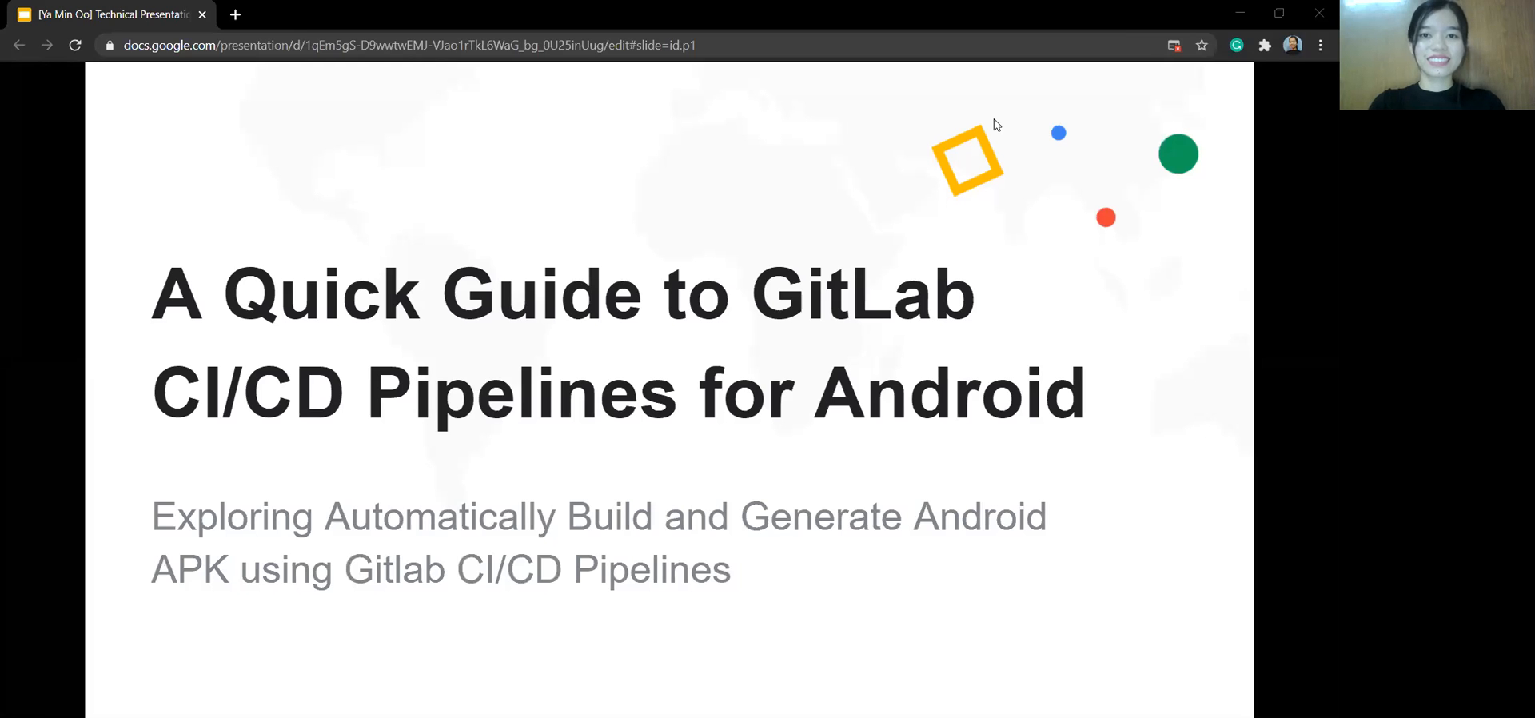
mouse_move(793, 202)
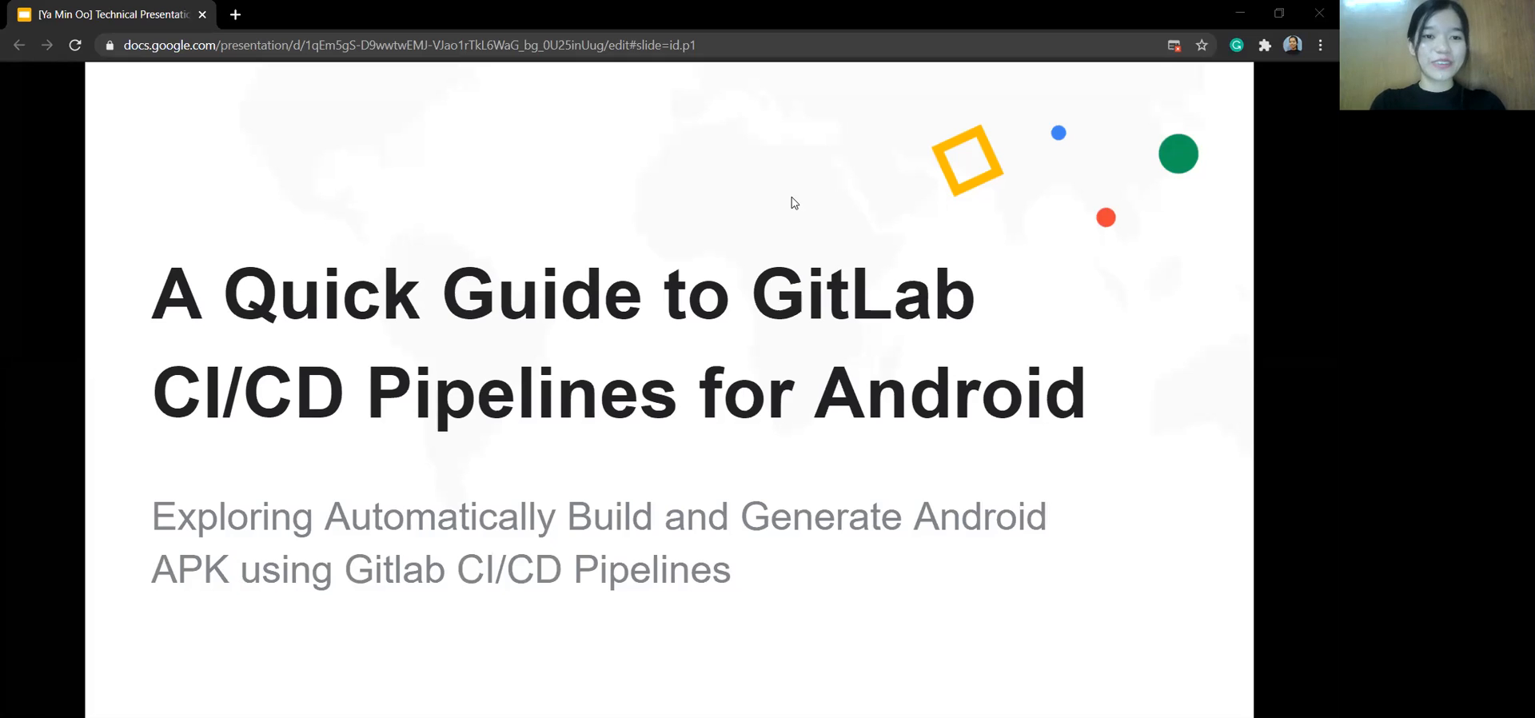
mouse_move(693, 257)
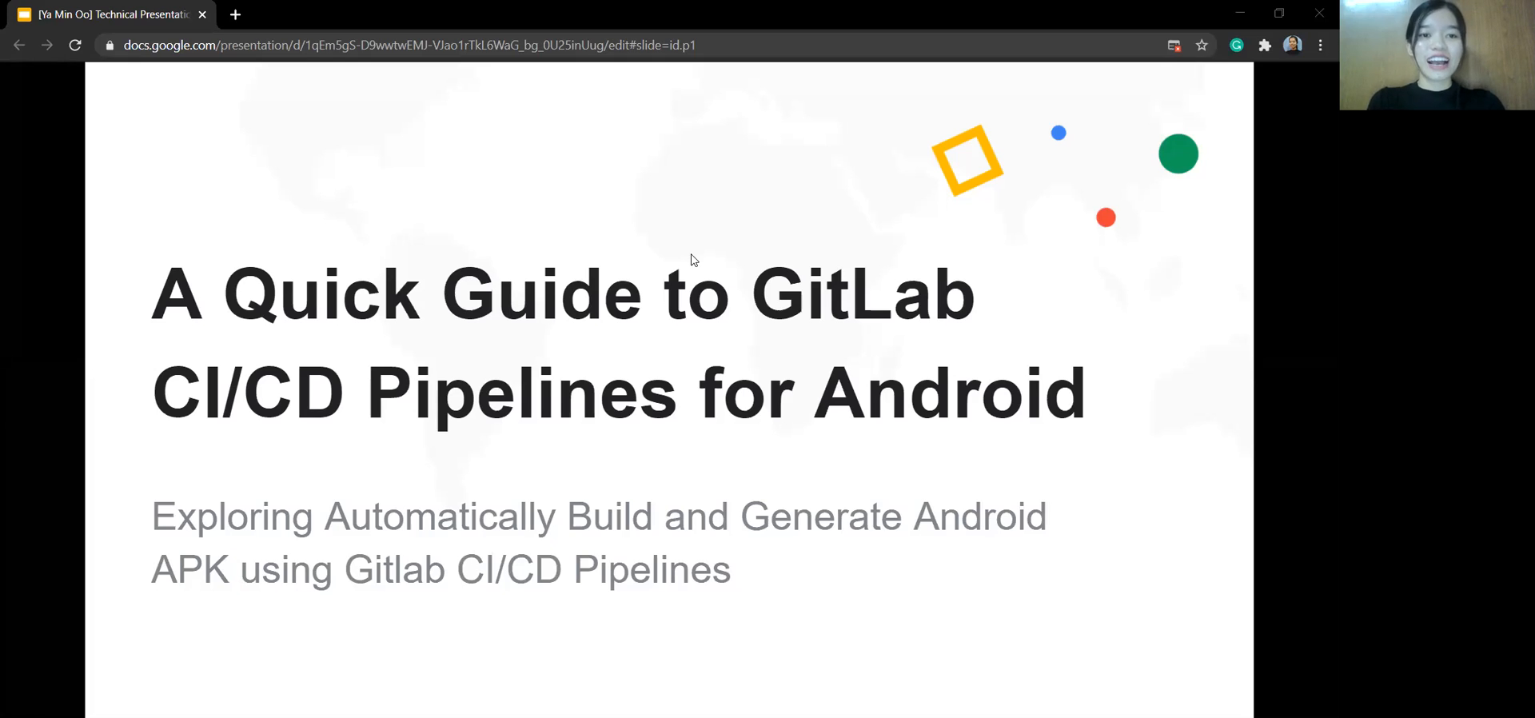
mouse_move(721, 349)
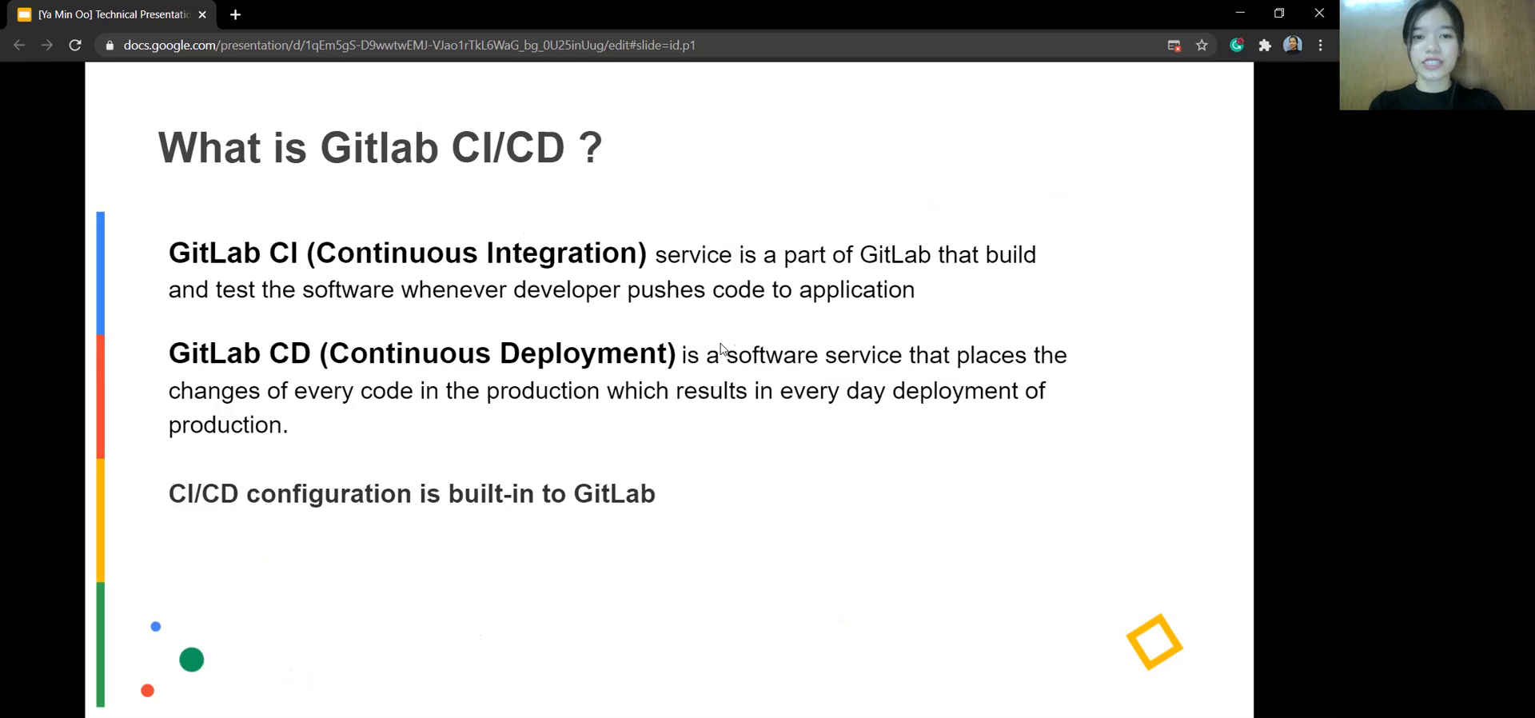
mouse_move(886, 384)
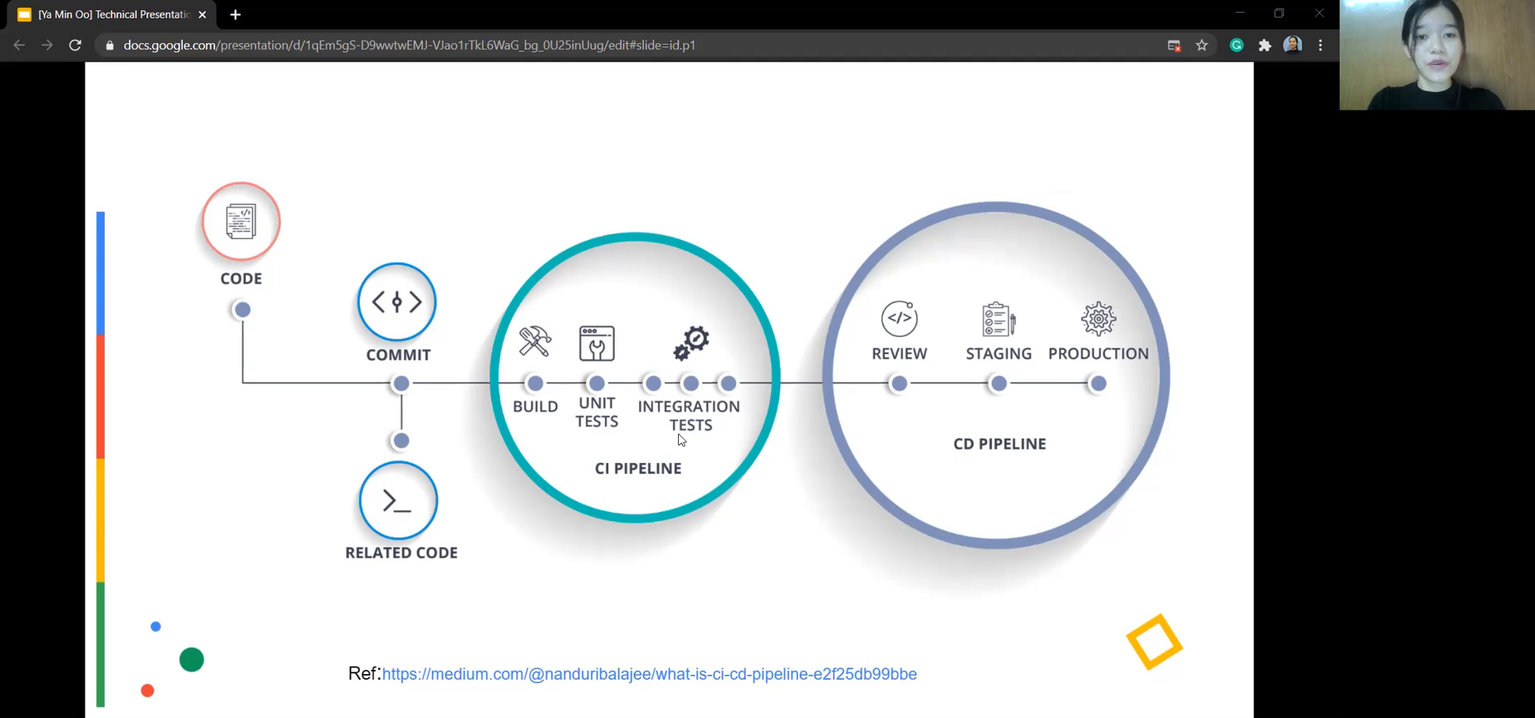
mouse_move(662, 443)
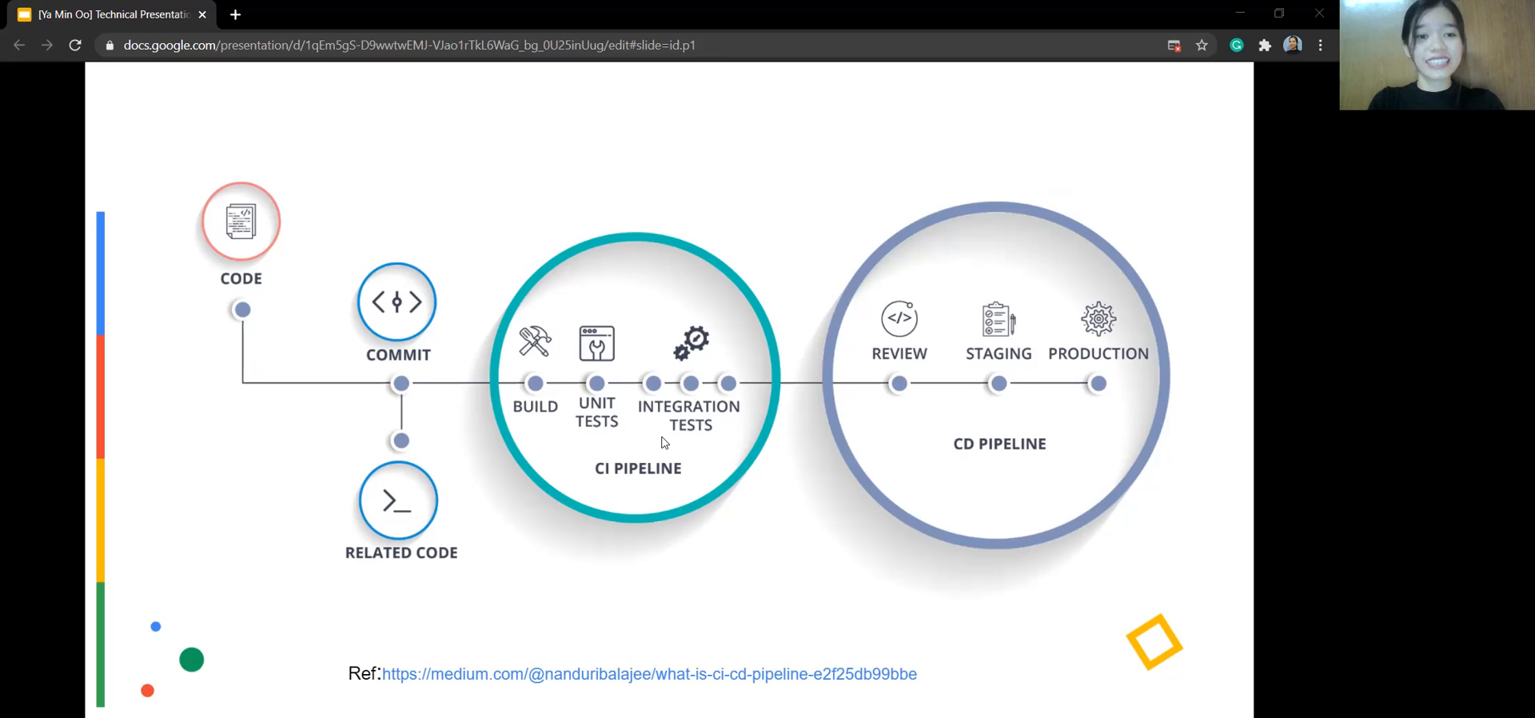
mouse_move(652, 396)
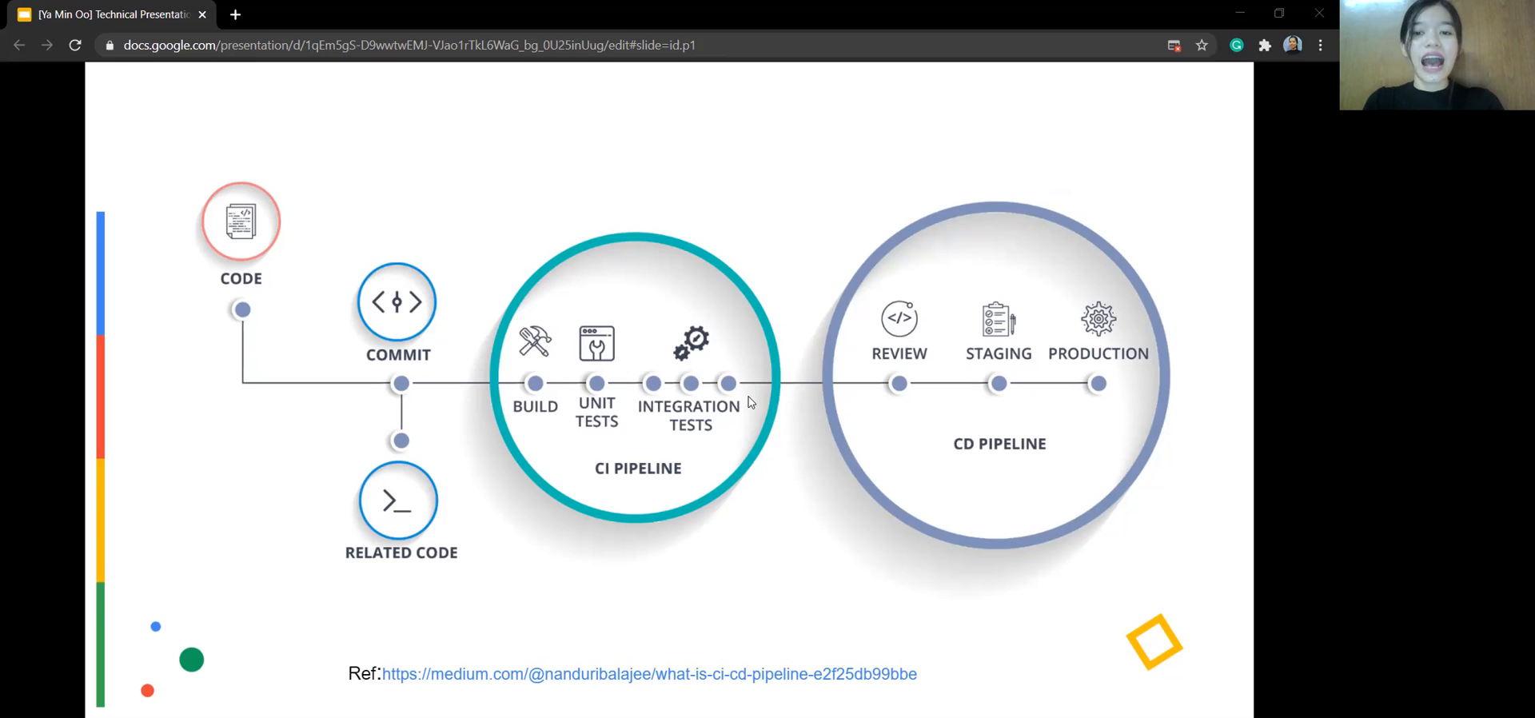
mouse_move(742, 381)
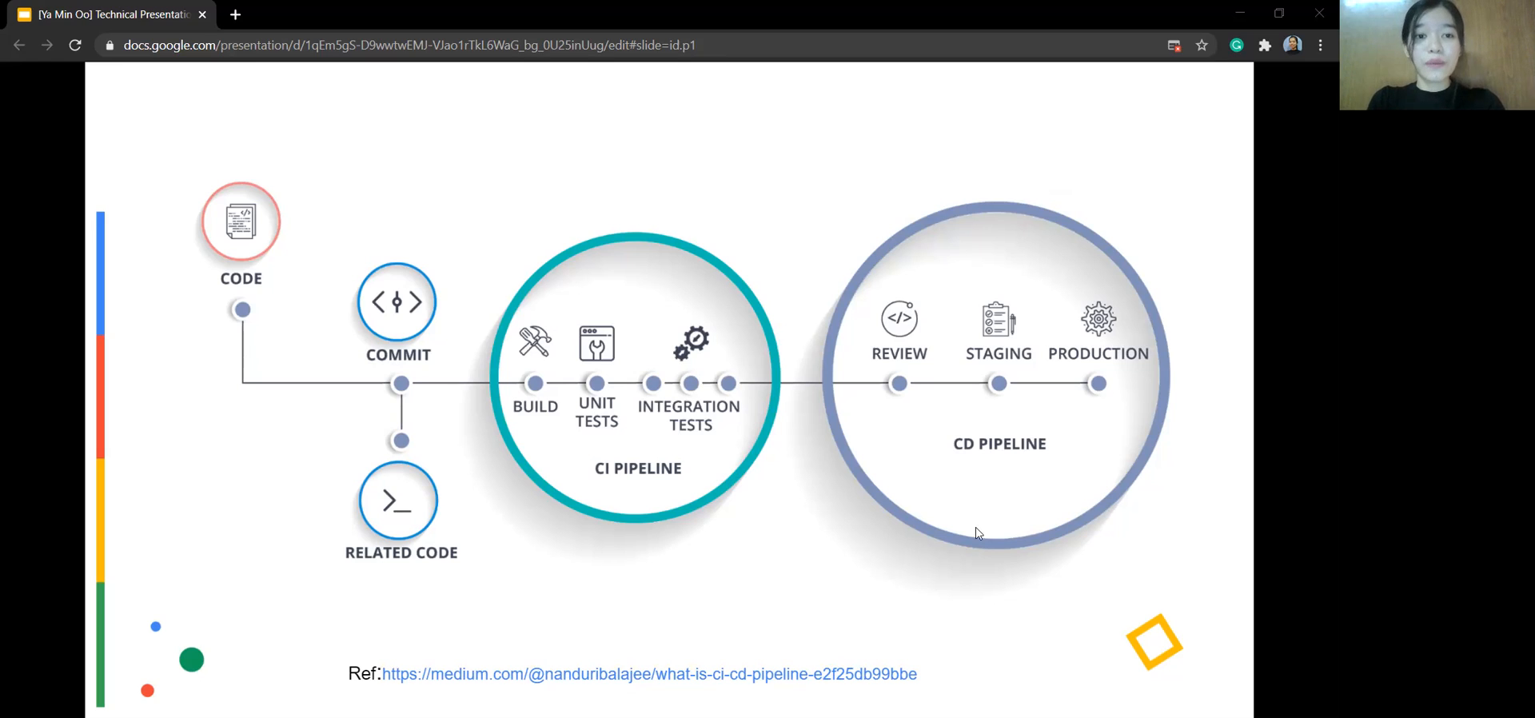
mouse_move(1062, 277)
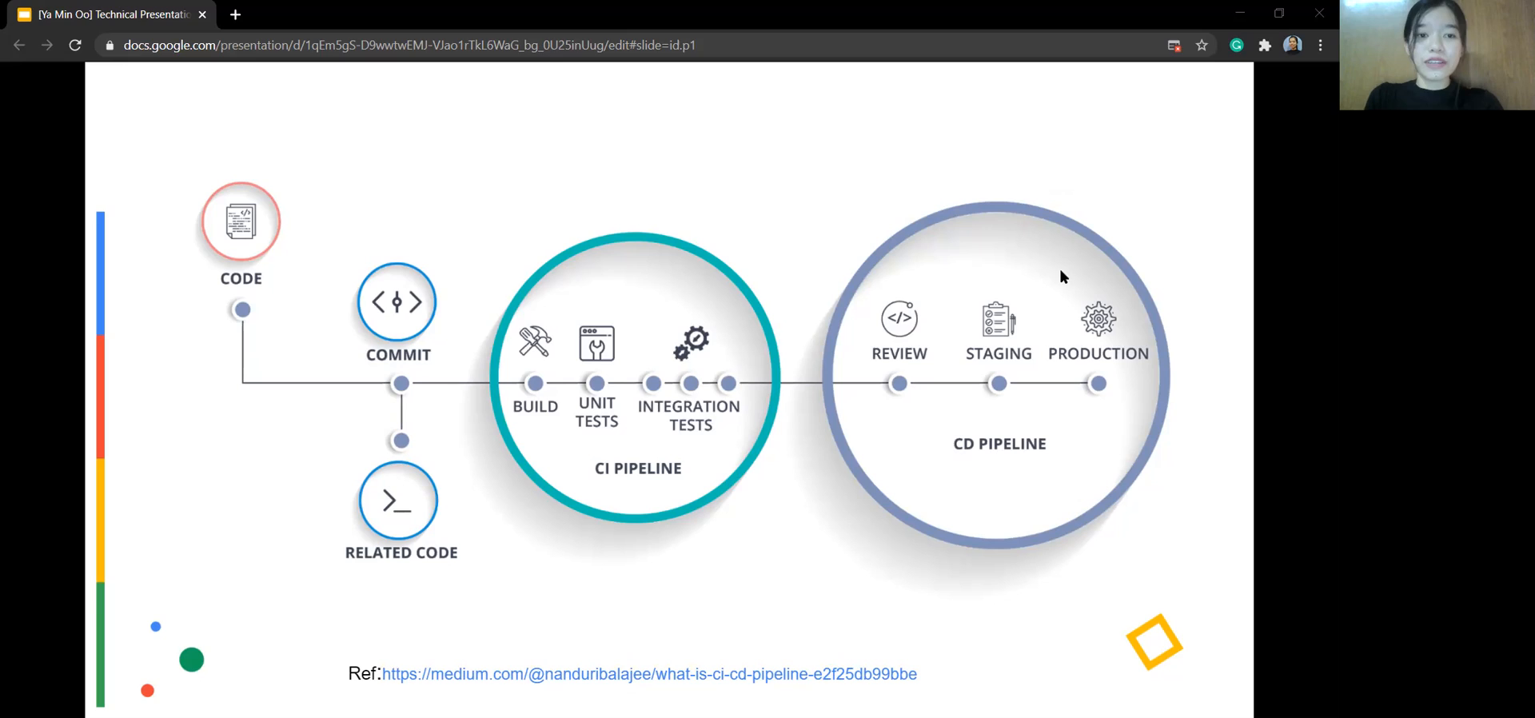
mouse_move(1017, 393)
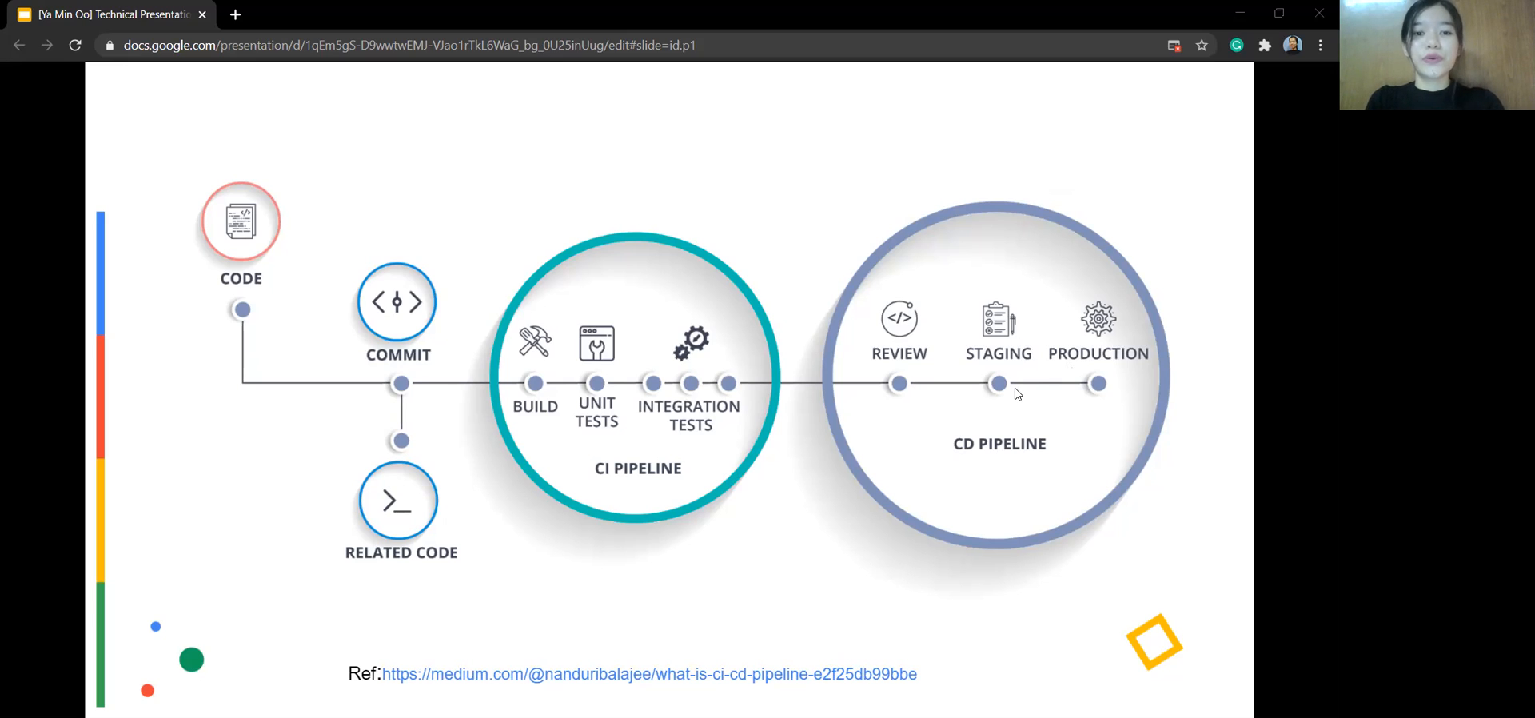
mouse_move(1100, 400)
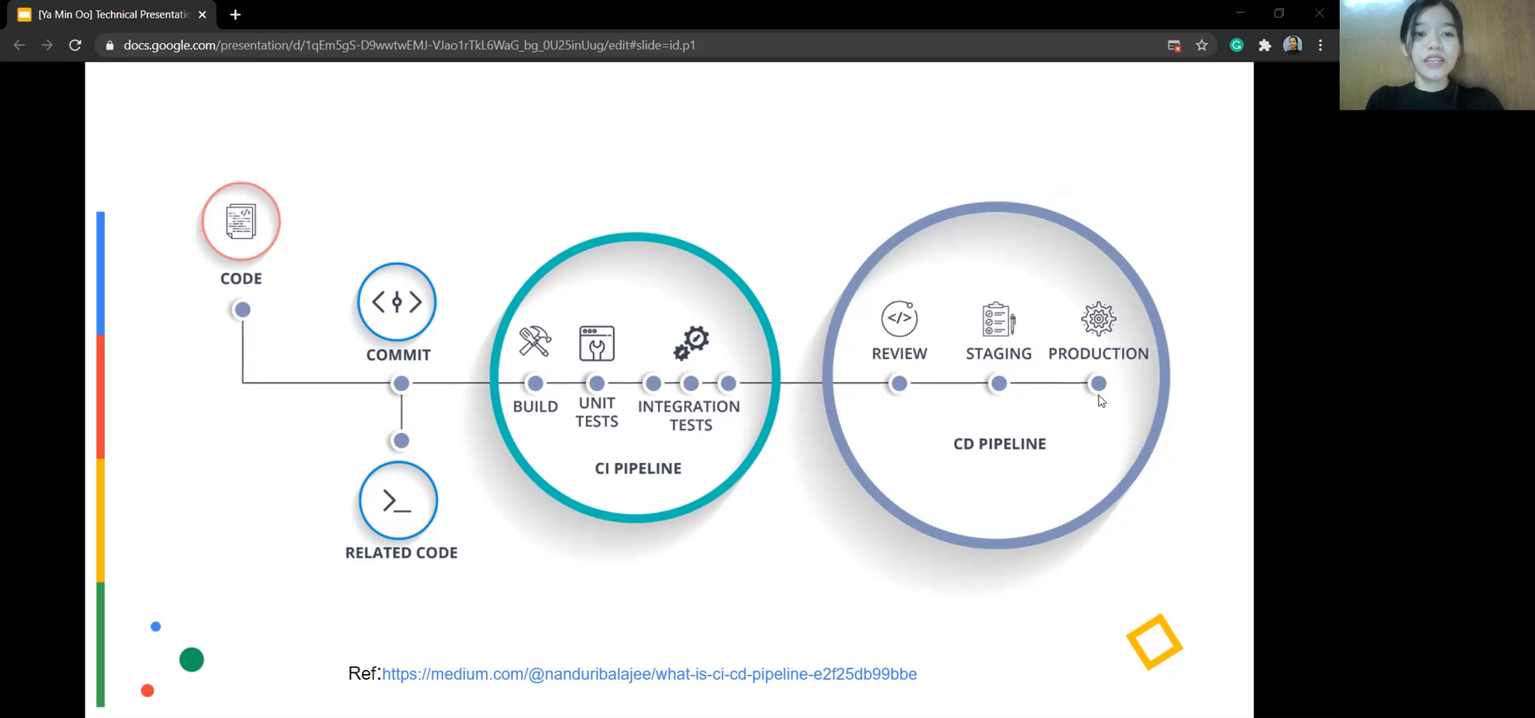
mouse_move(1062, 405)
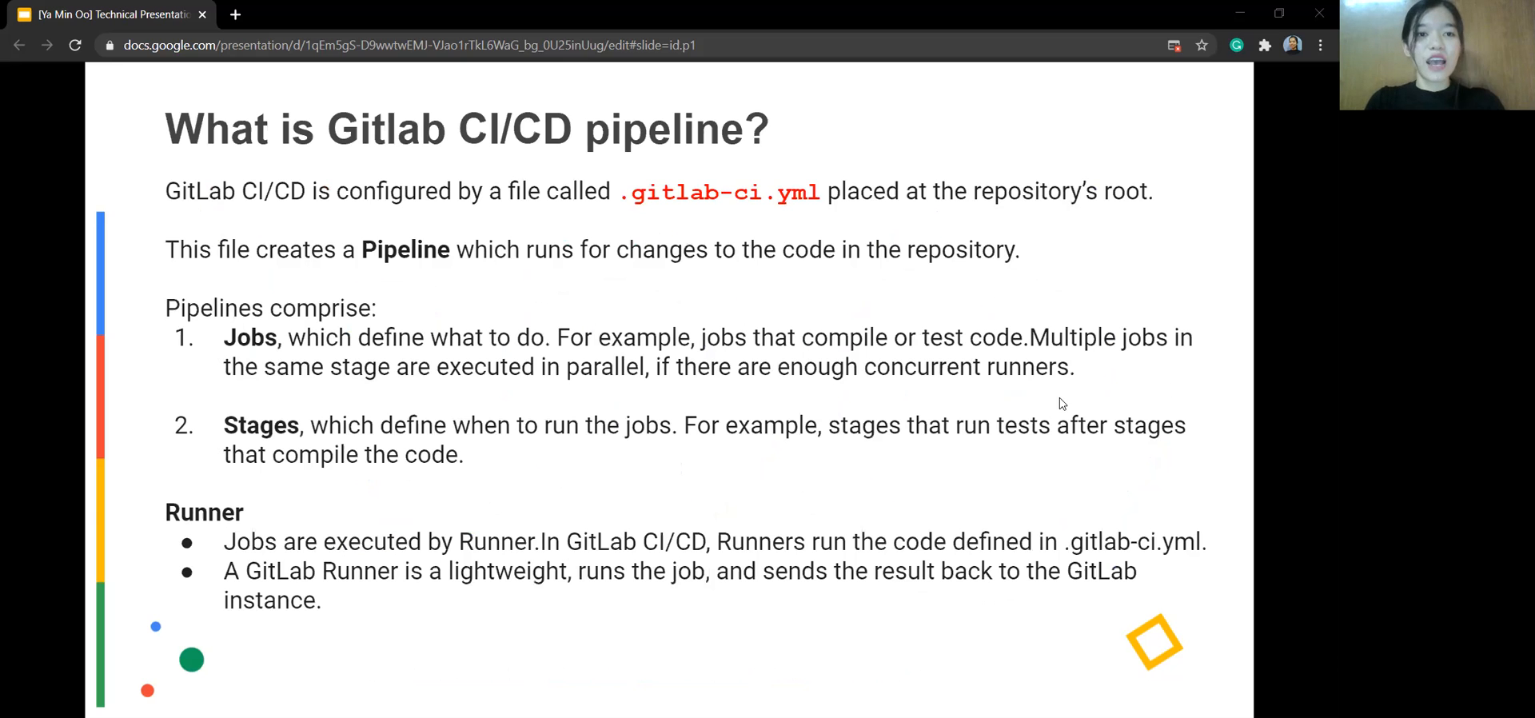
mouse_move(629, 169)
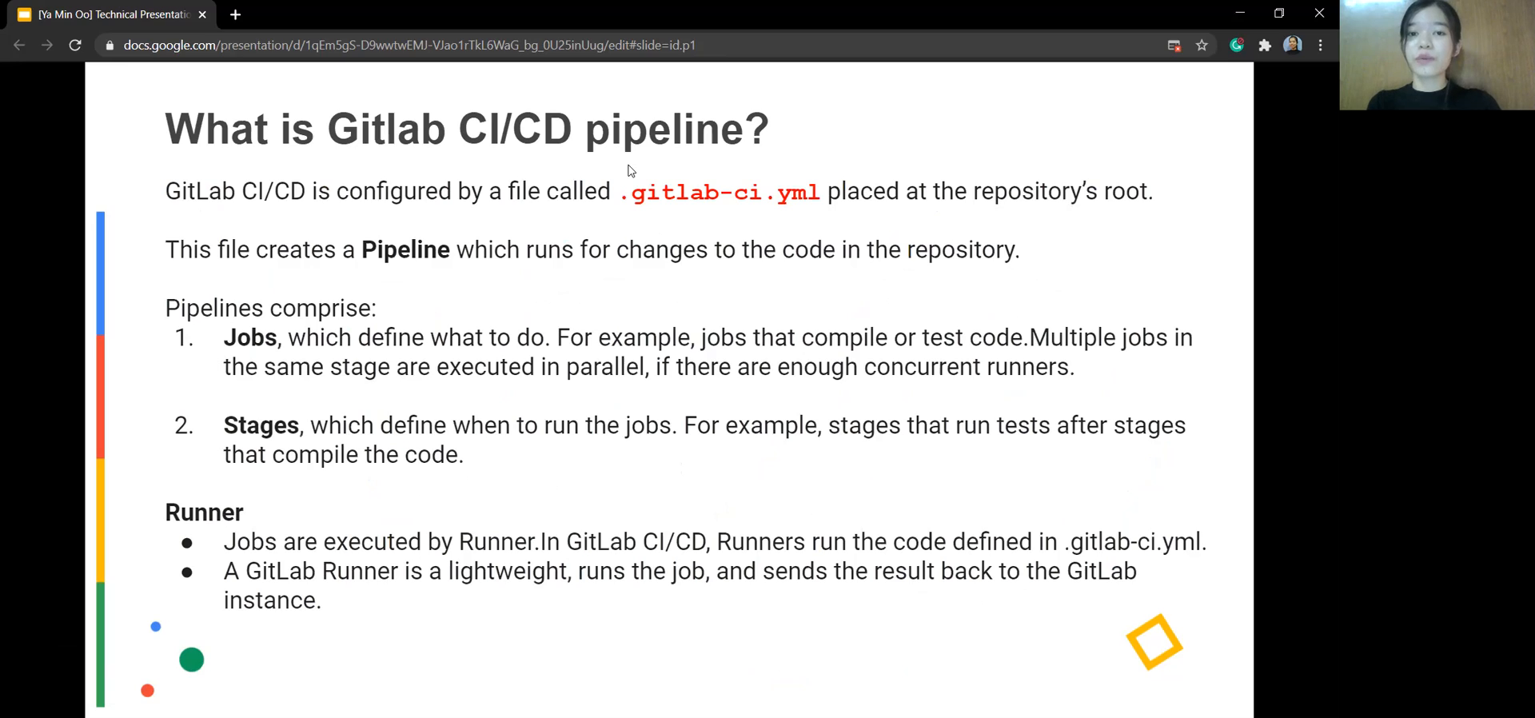
mouse_move(666, 225)
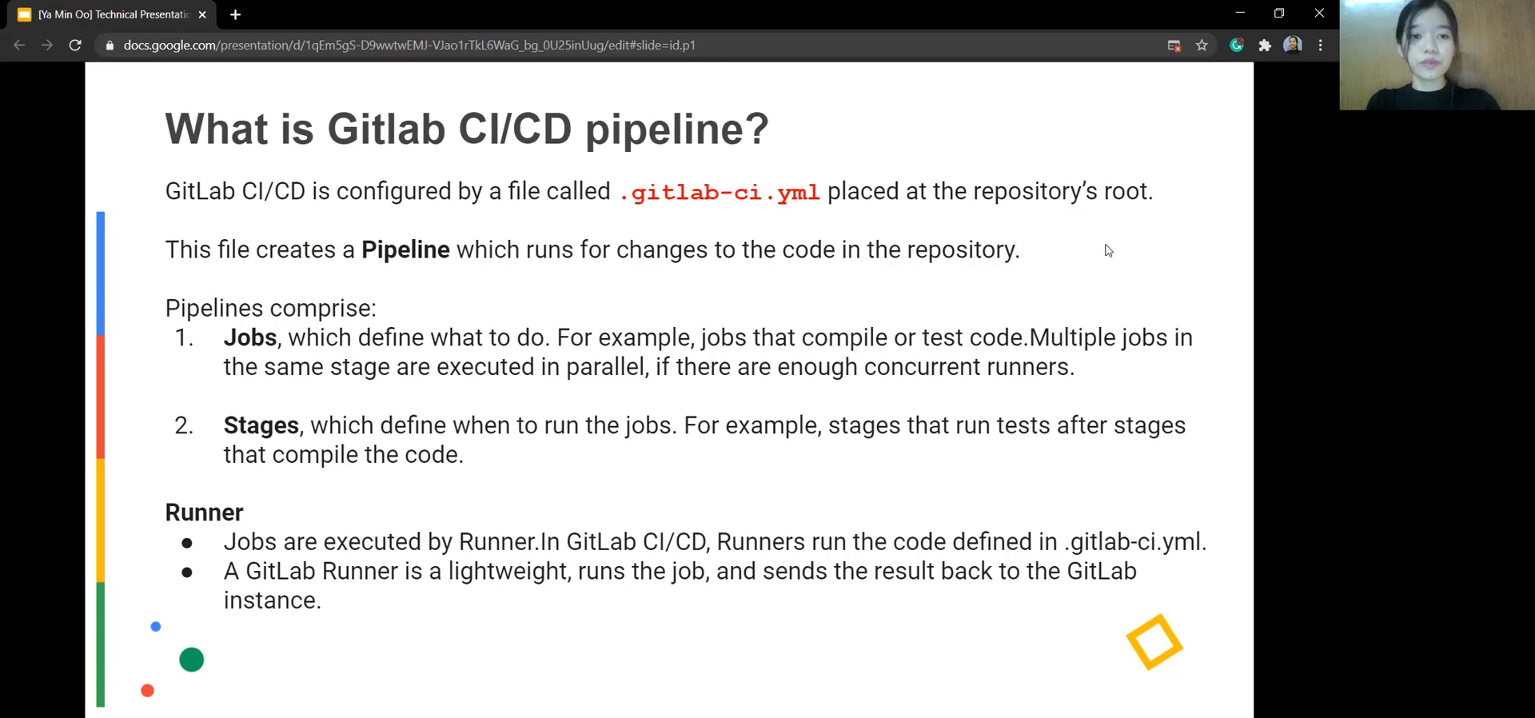
mouse_move(854, 294)
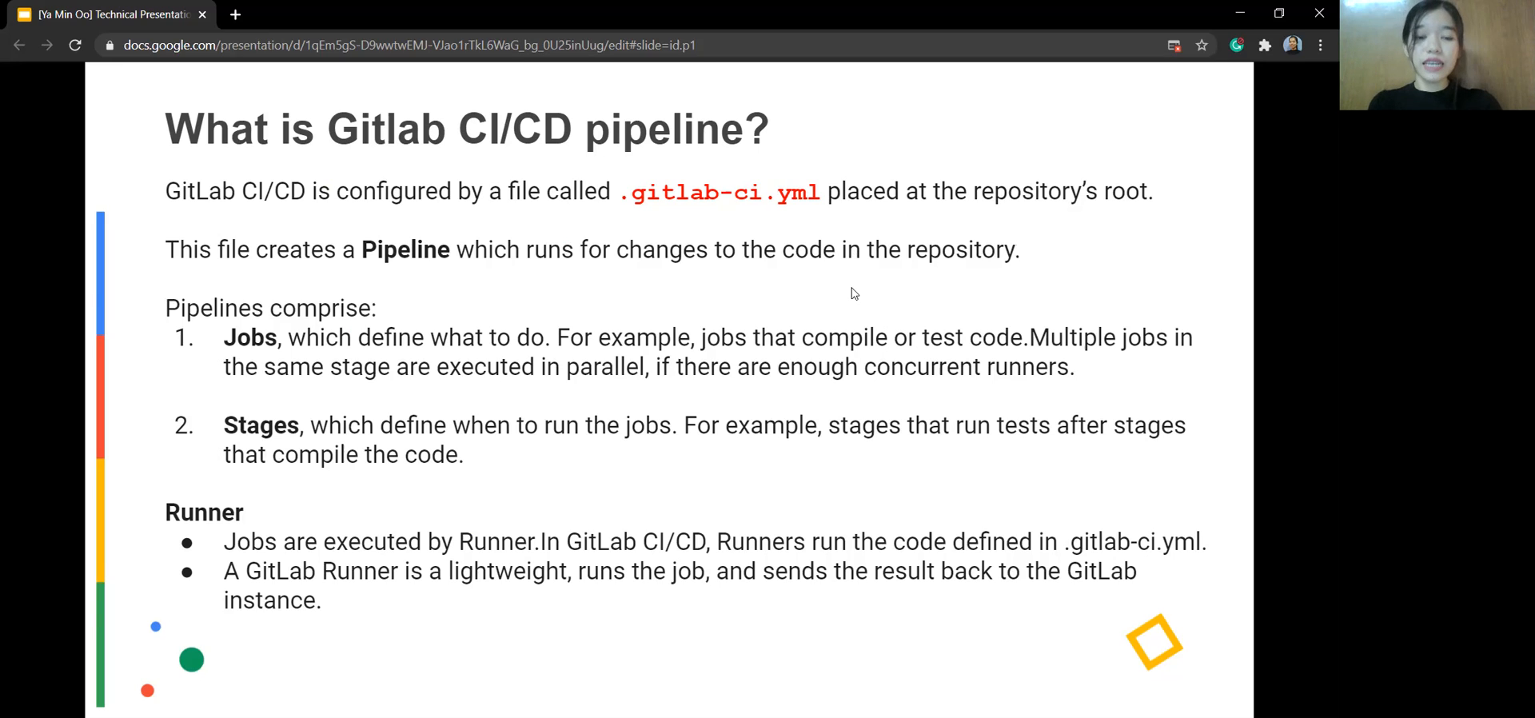
mouse_move(918, 435)
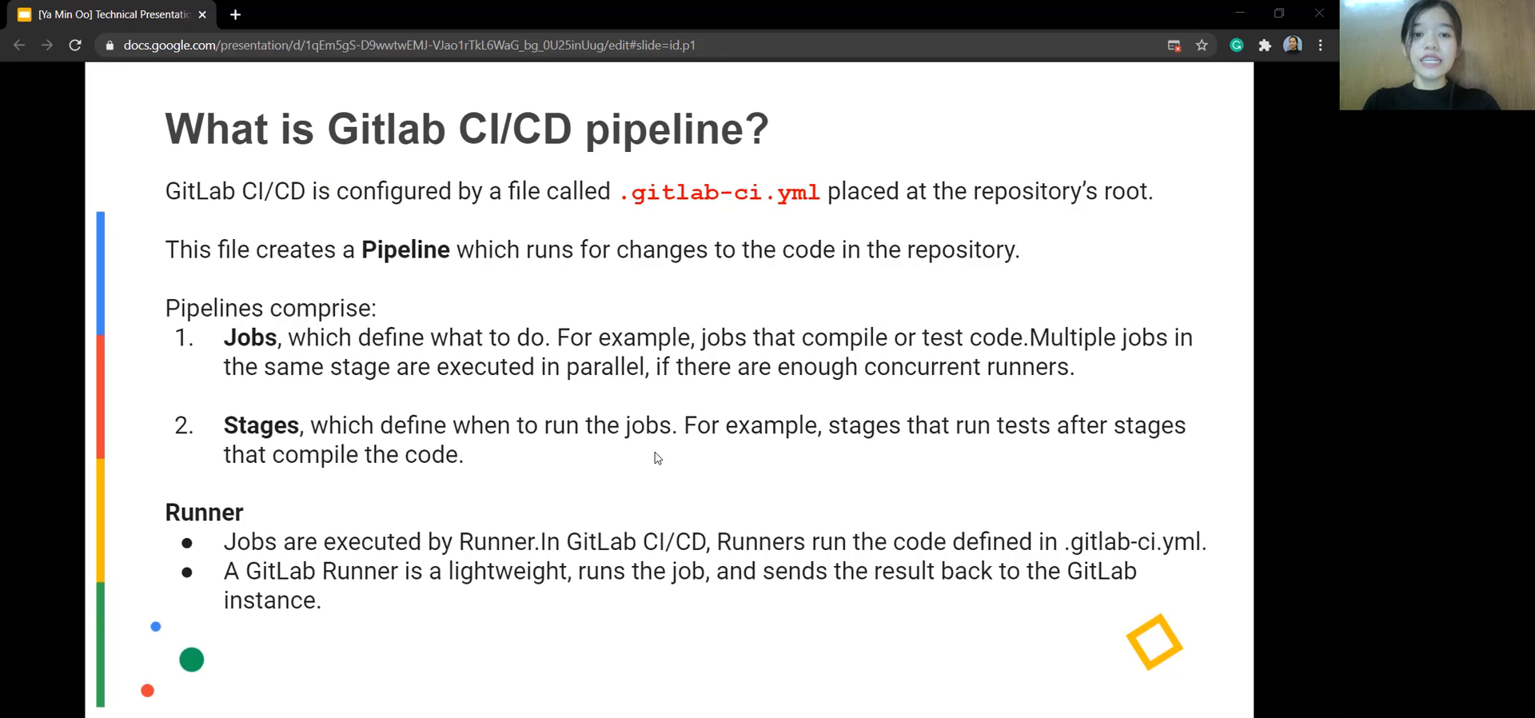
mouse_move(832, 480)
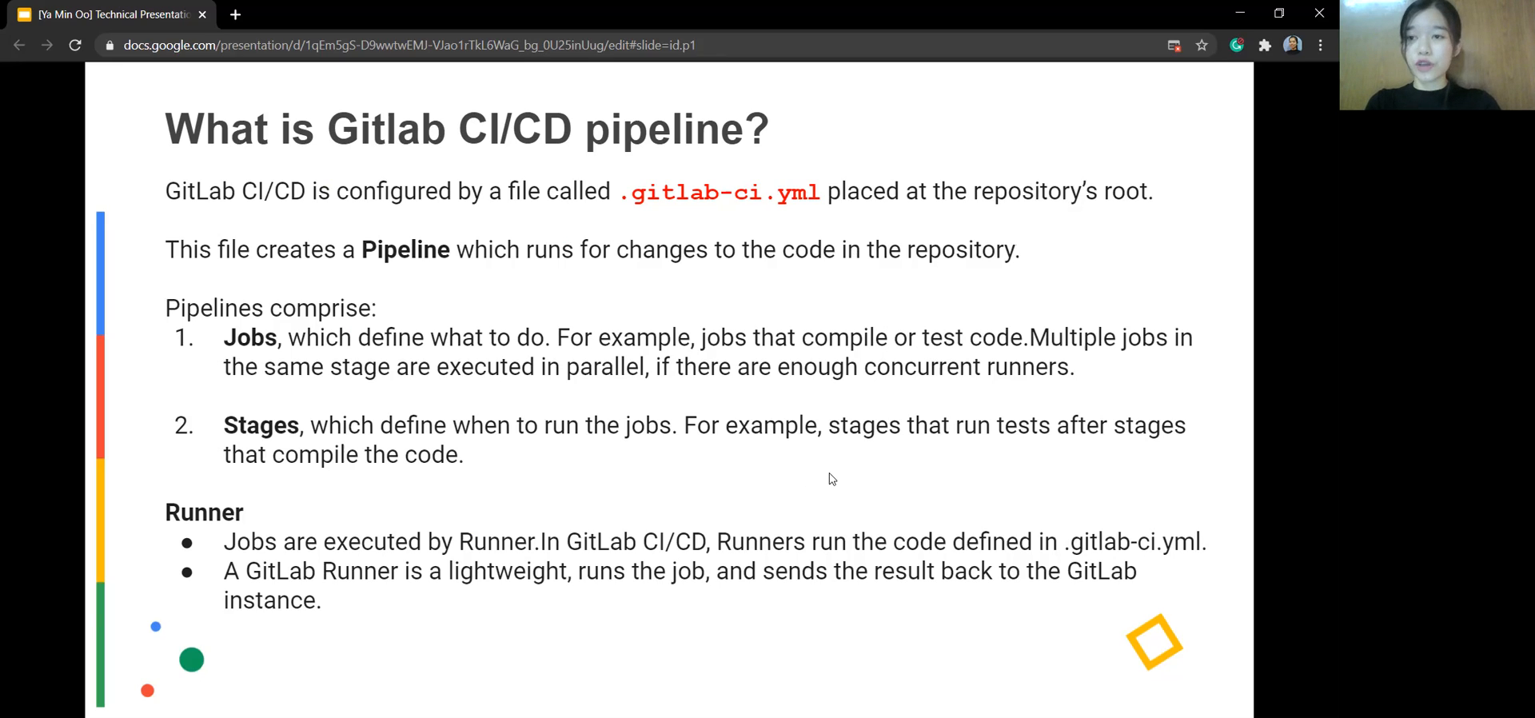
mouse_move(838, 478)
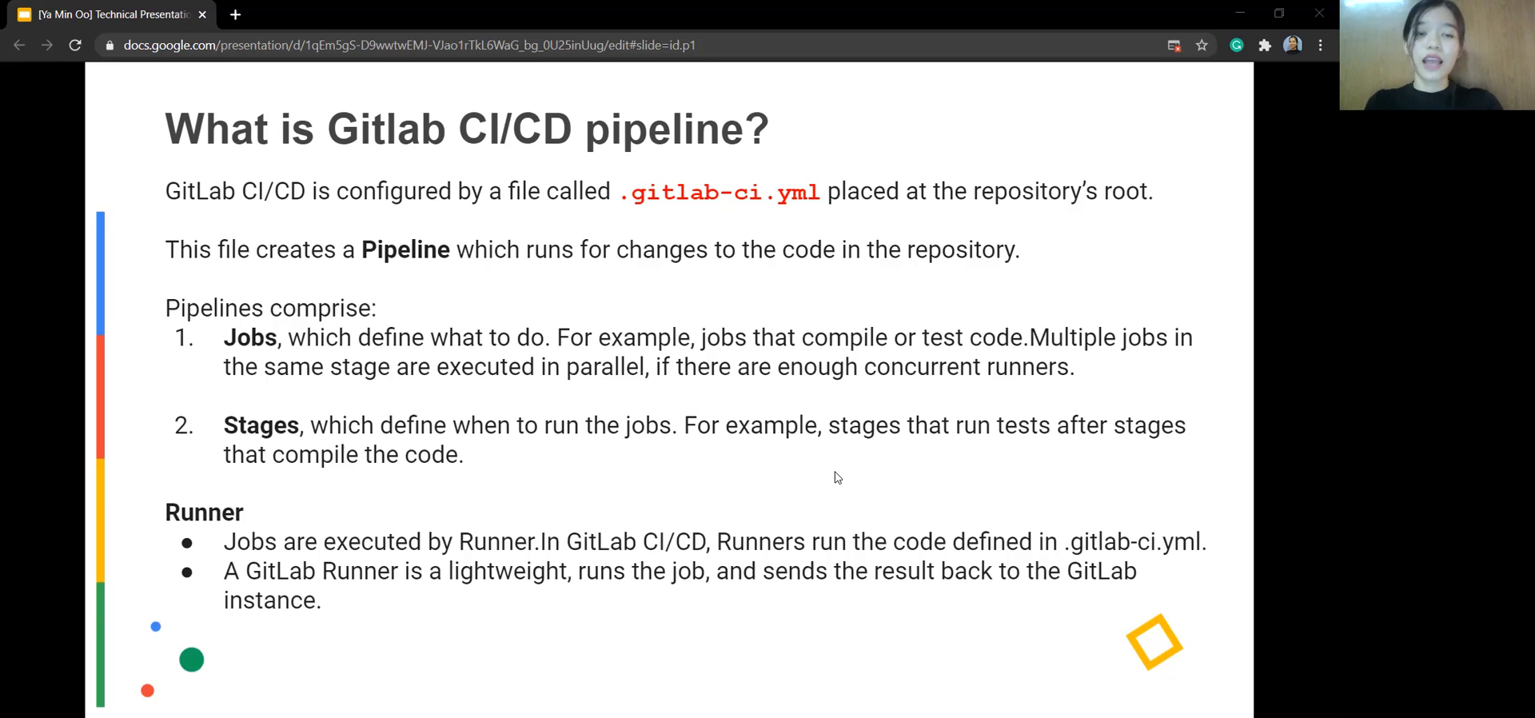
mouse_move(659, 491)
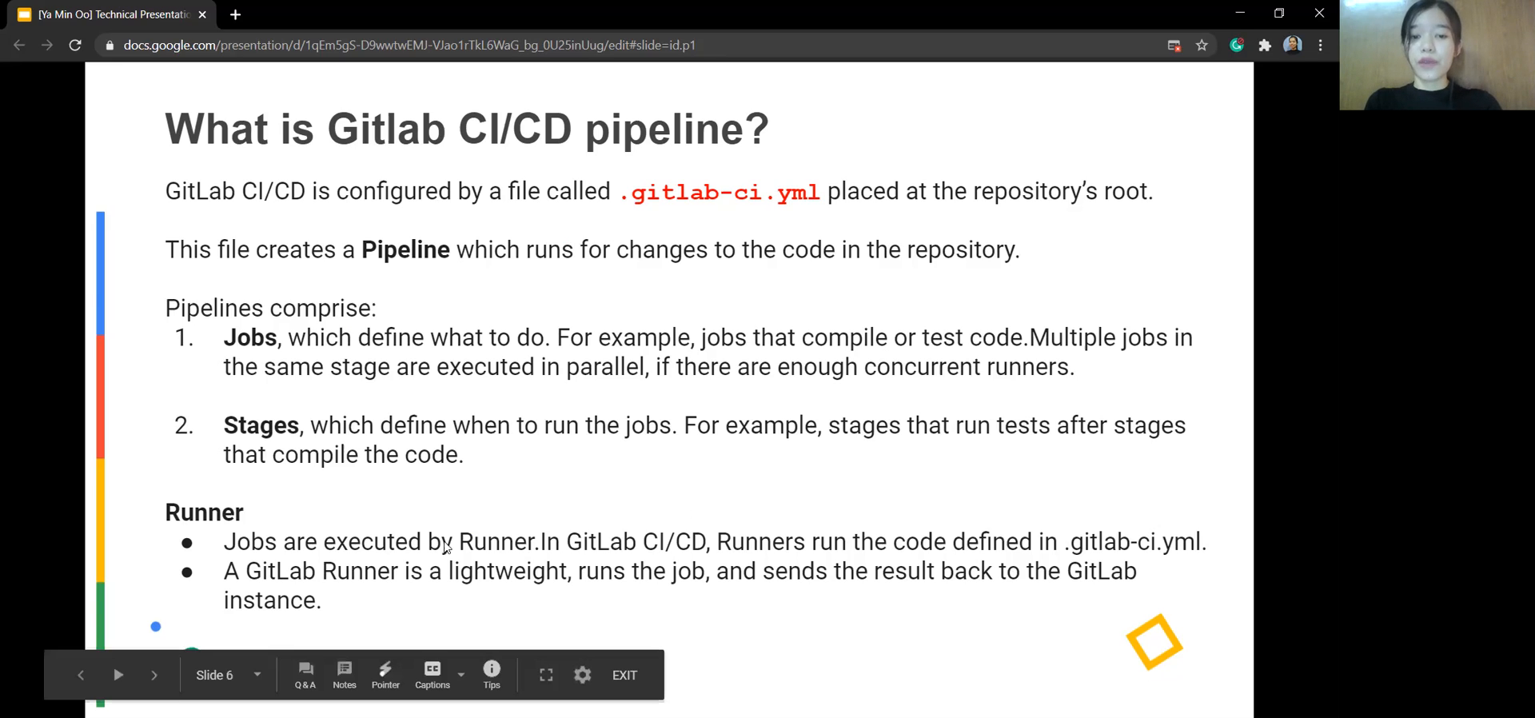
mouse_move(735, 544)
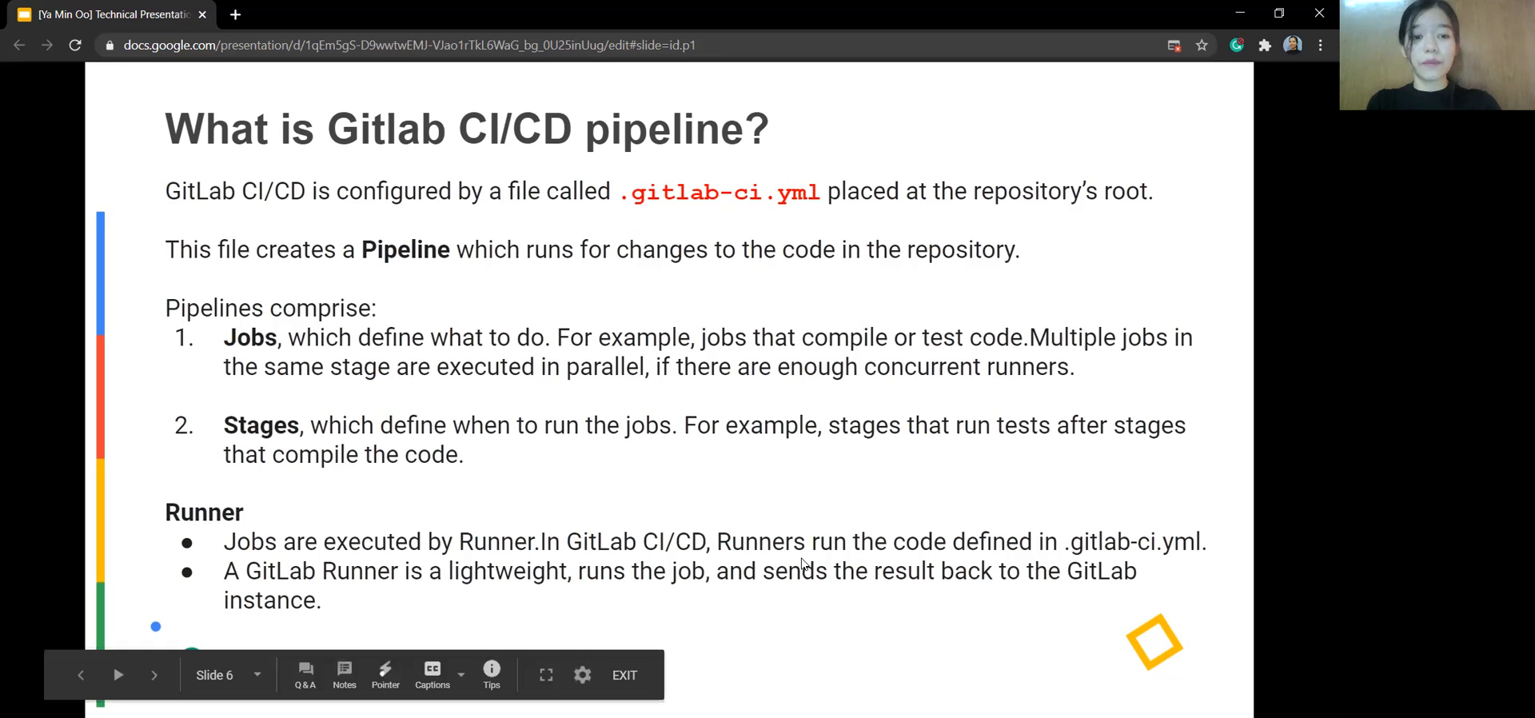
mouse_move(412, 590)
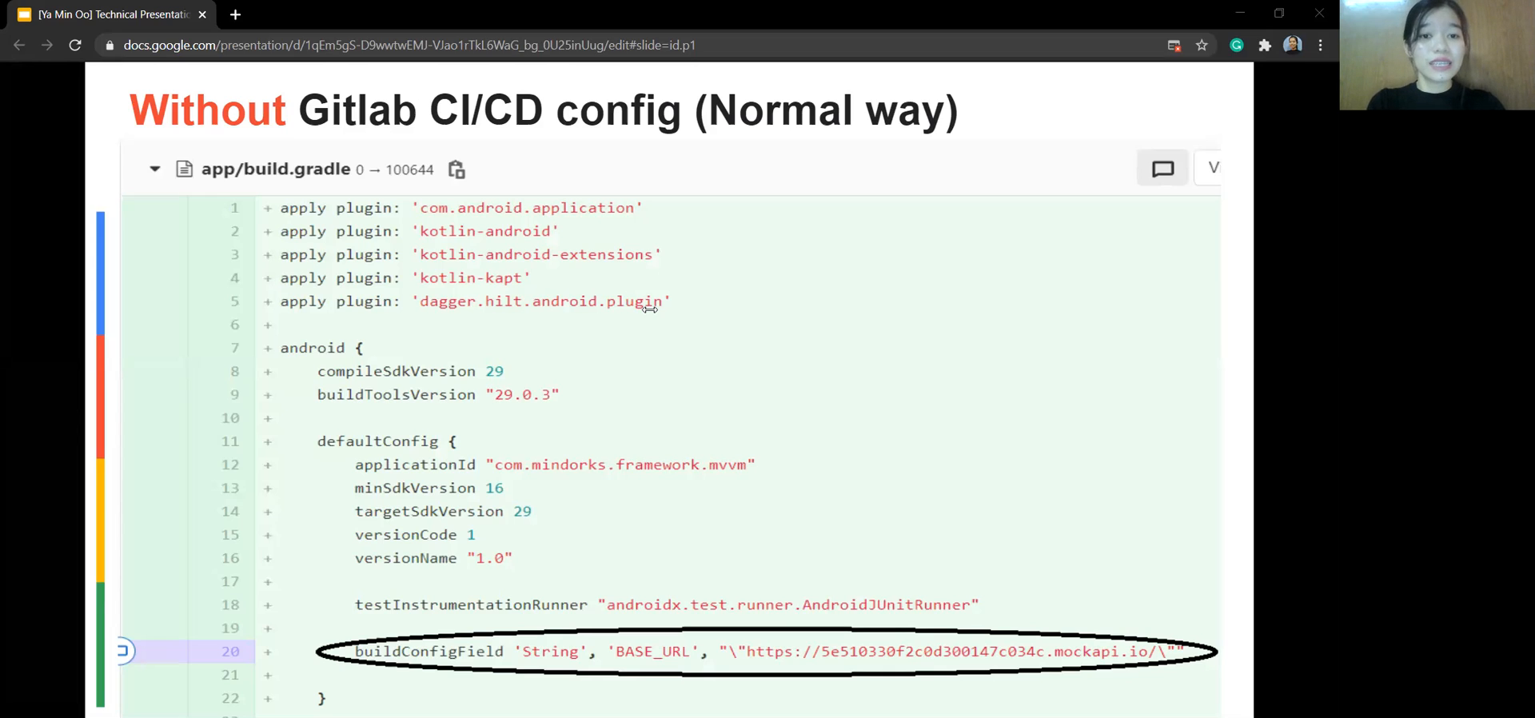
mouse_move(972, 615)
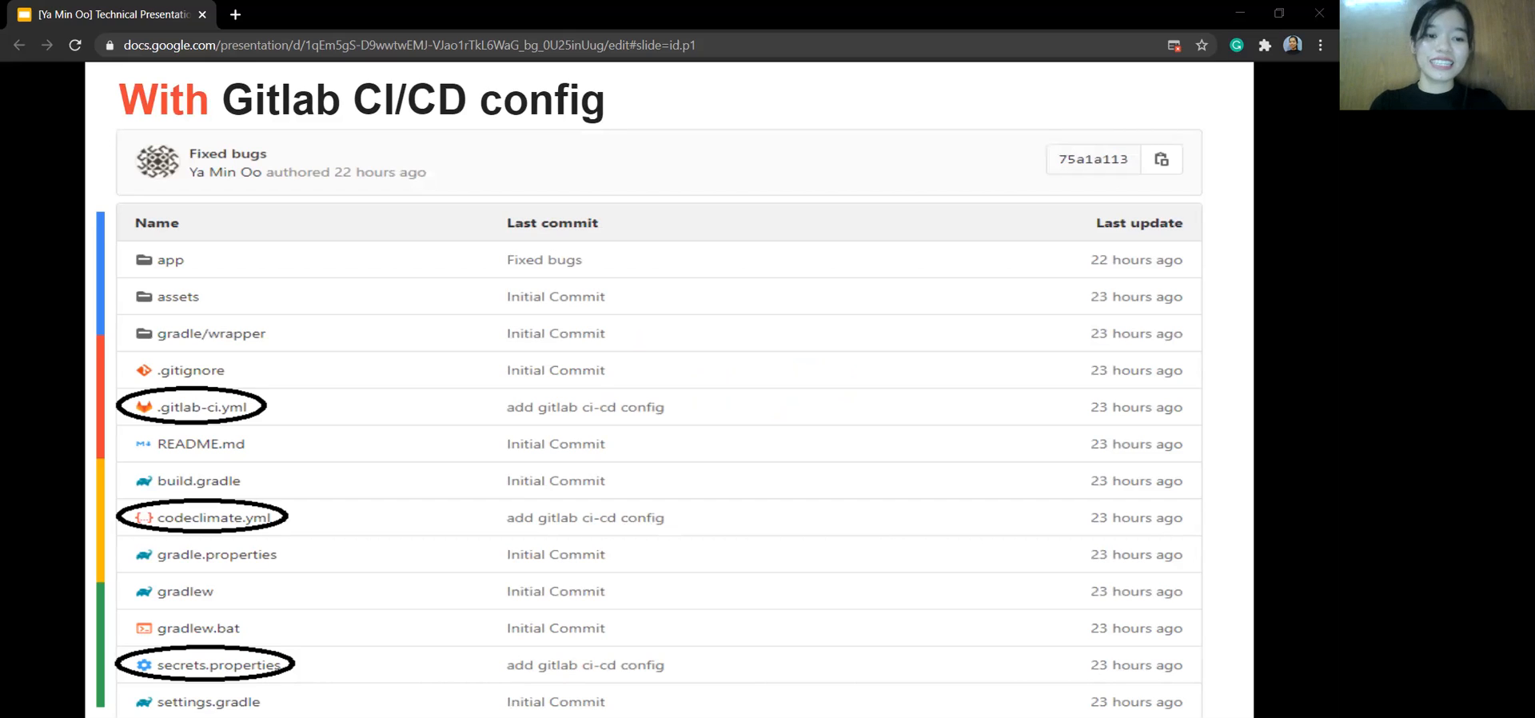
mouse_move(332, 662)
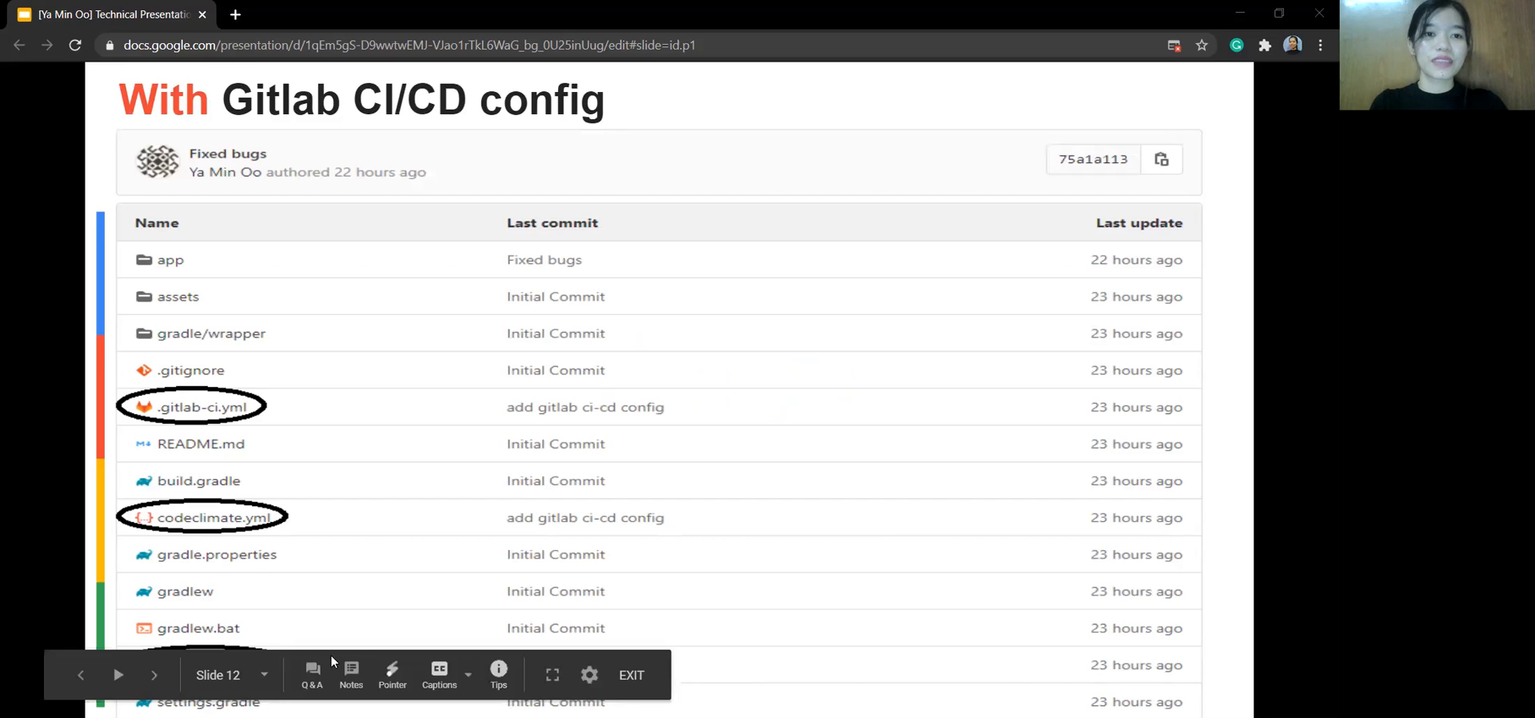
Advance to the "With Gitlab CI/CD config" slide showing .gitlab-ci.yml, codeclimate.yml and secrets.properties circled
click(121, 674)
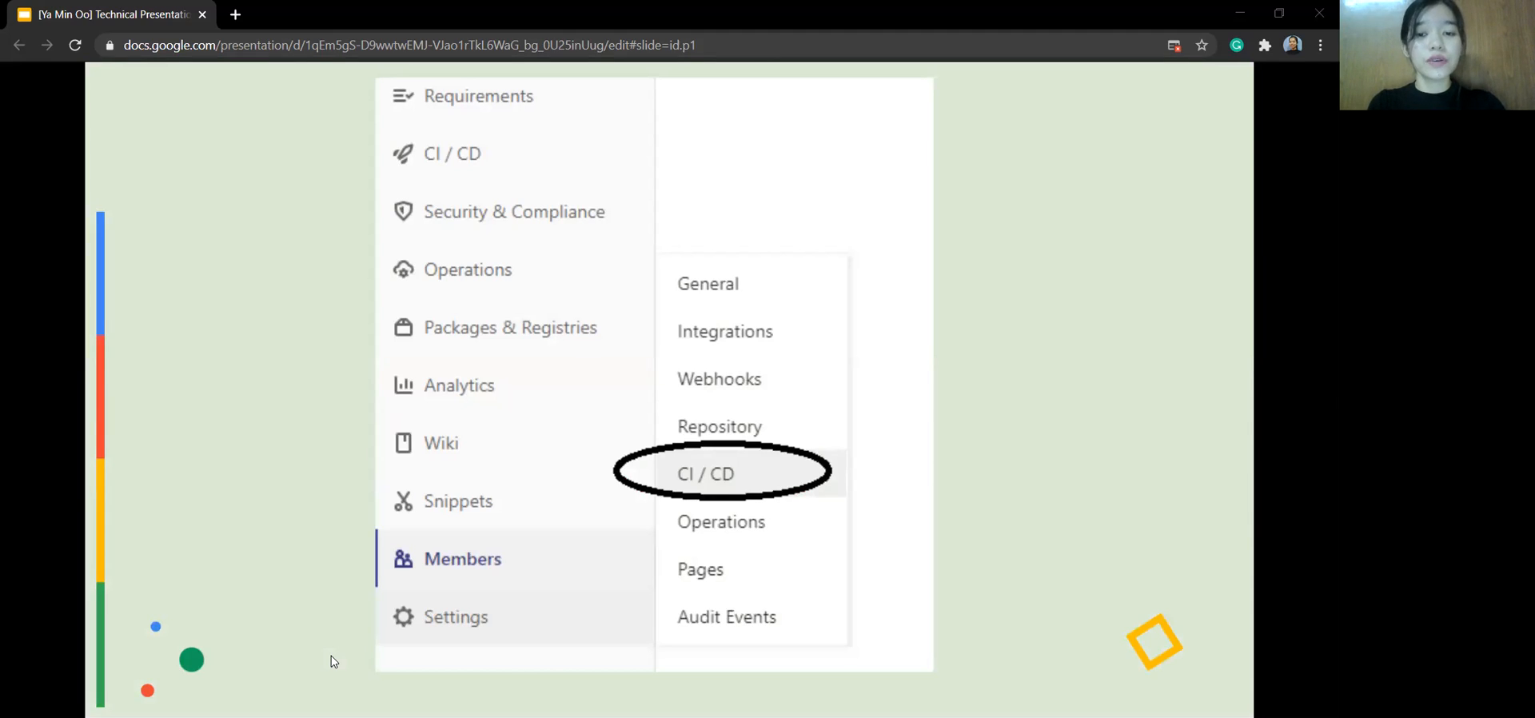
mouse_move(667, 451)
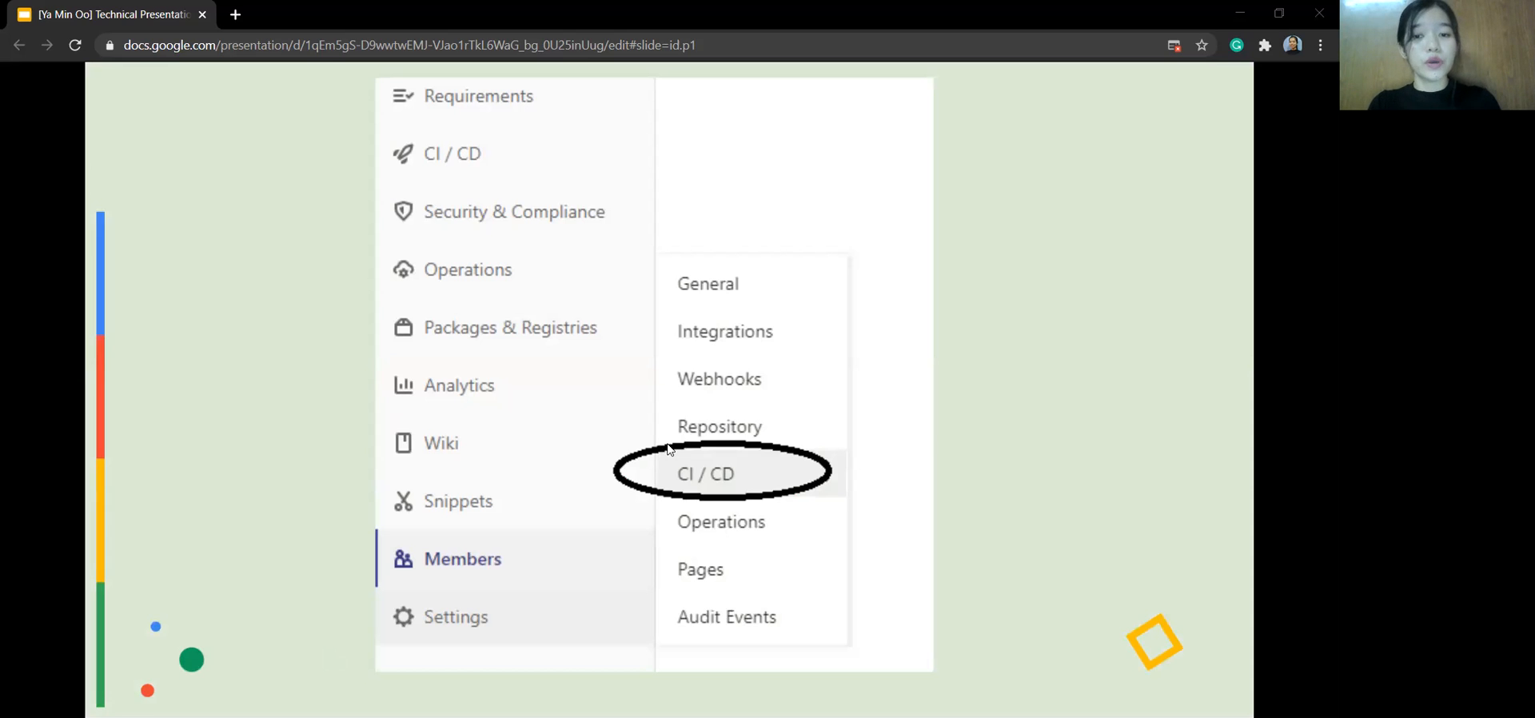
Advance to slide 15 with the CI/CD Variables screenshot listing BASE_URL and CUSTOM_APK_FILE_NAME
click(707, 474)
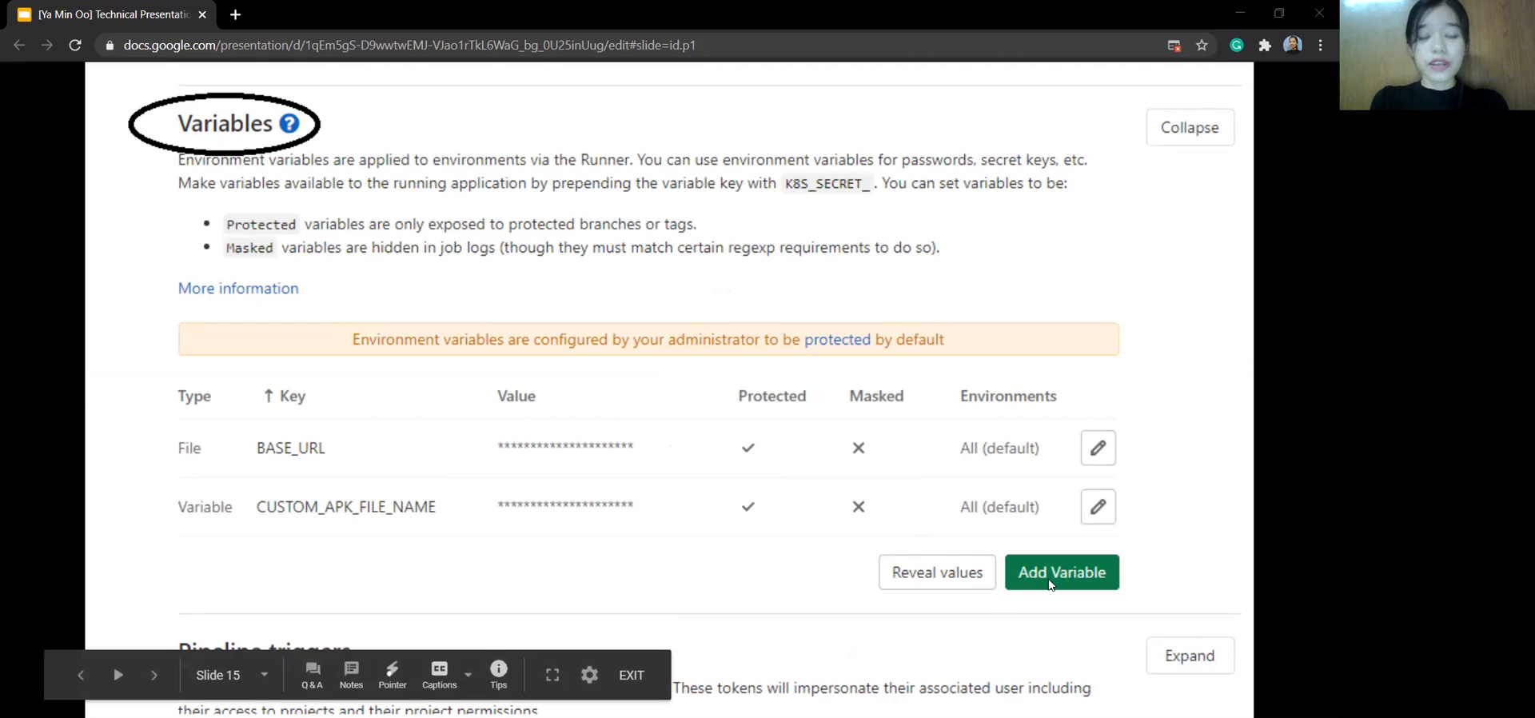
mouse_move(926, 414)
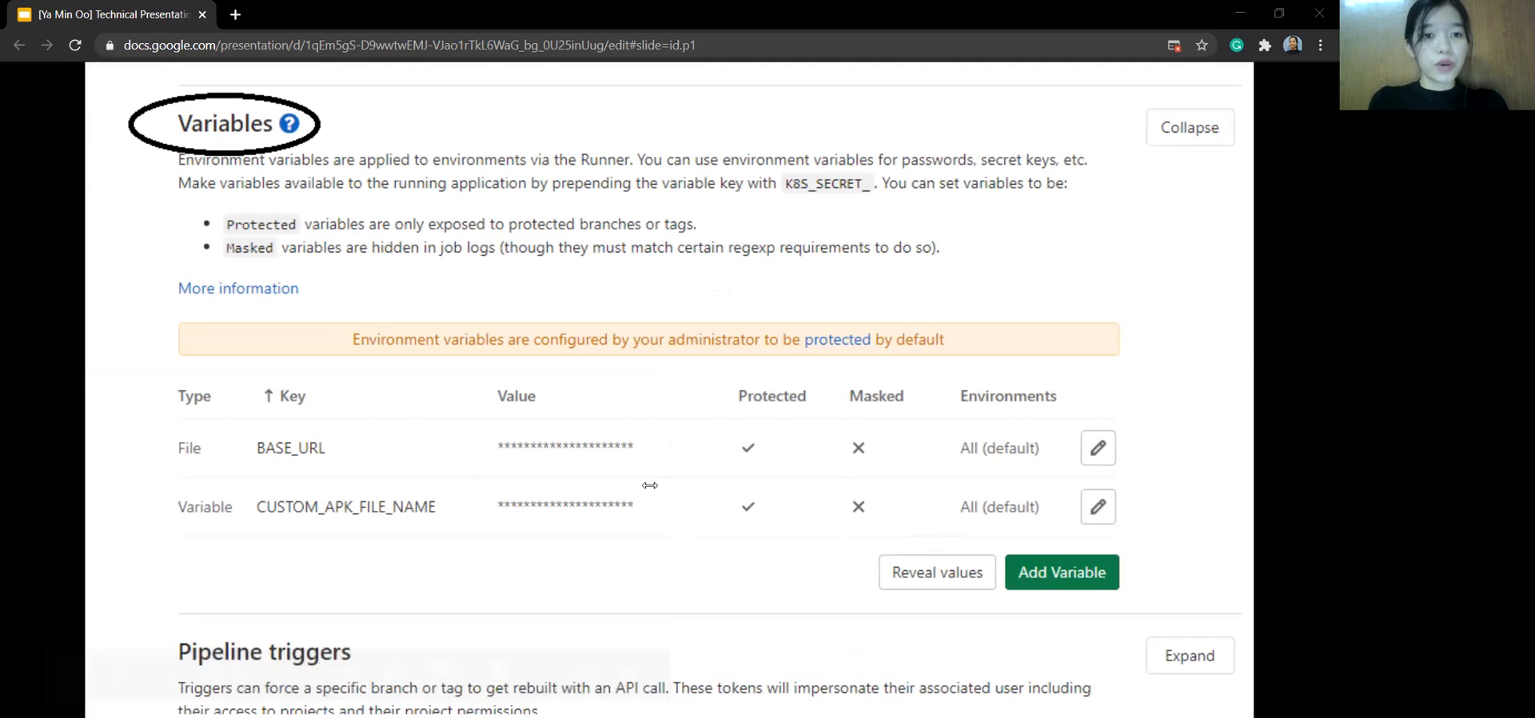
mouse_move(697, 476)
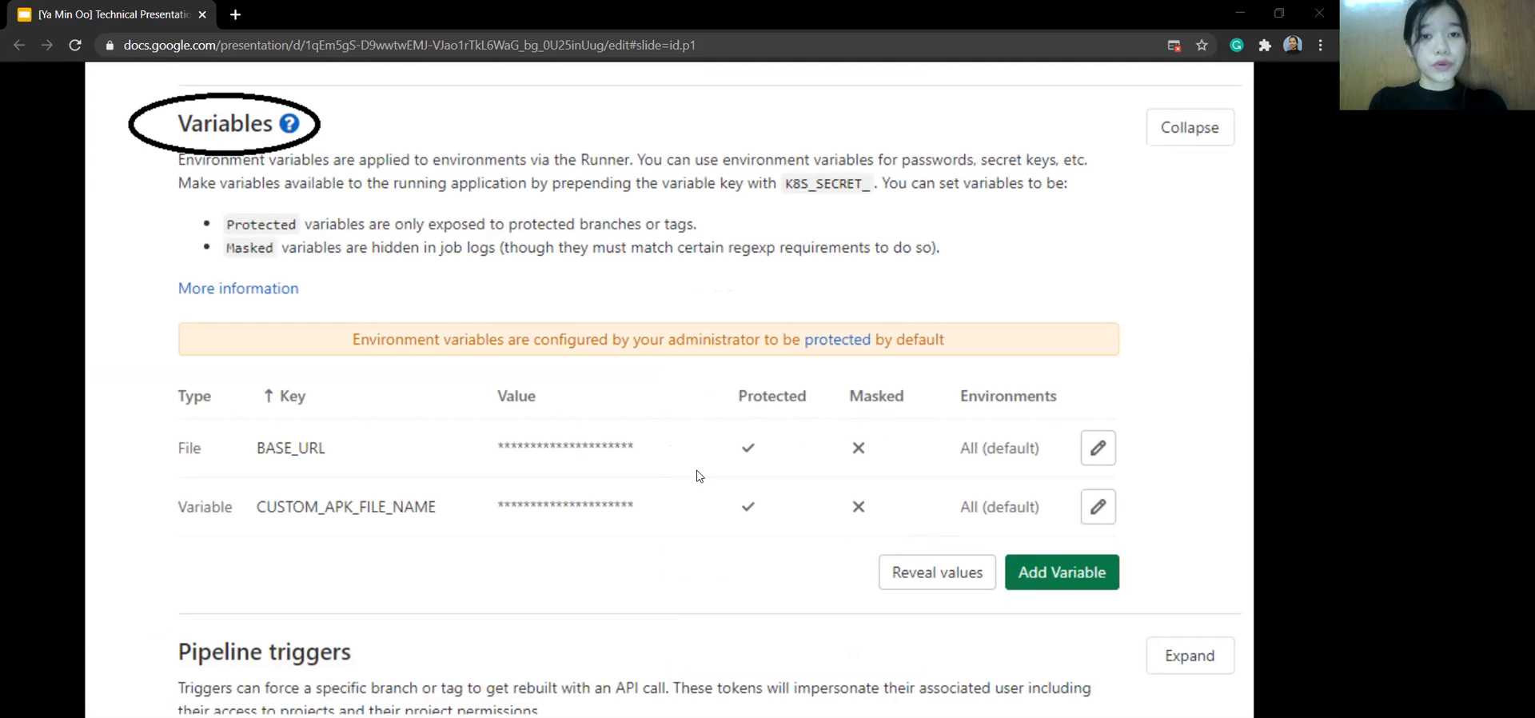
mouse_move(677, 429)
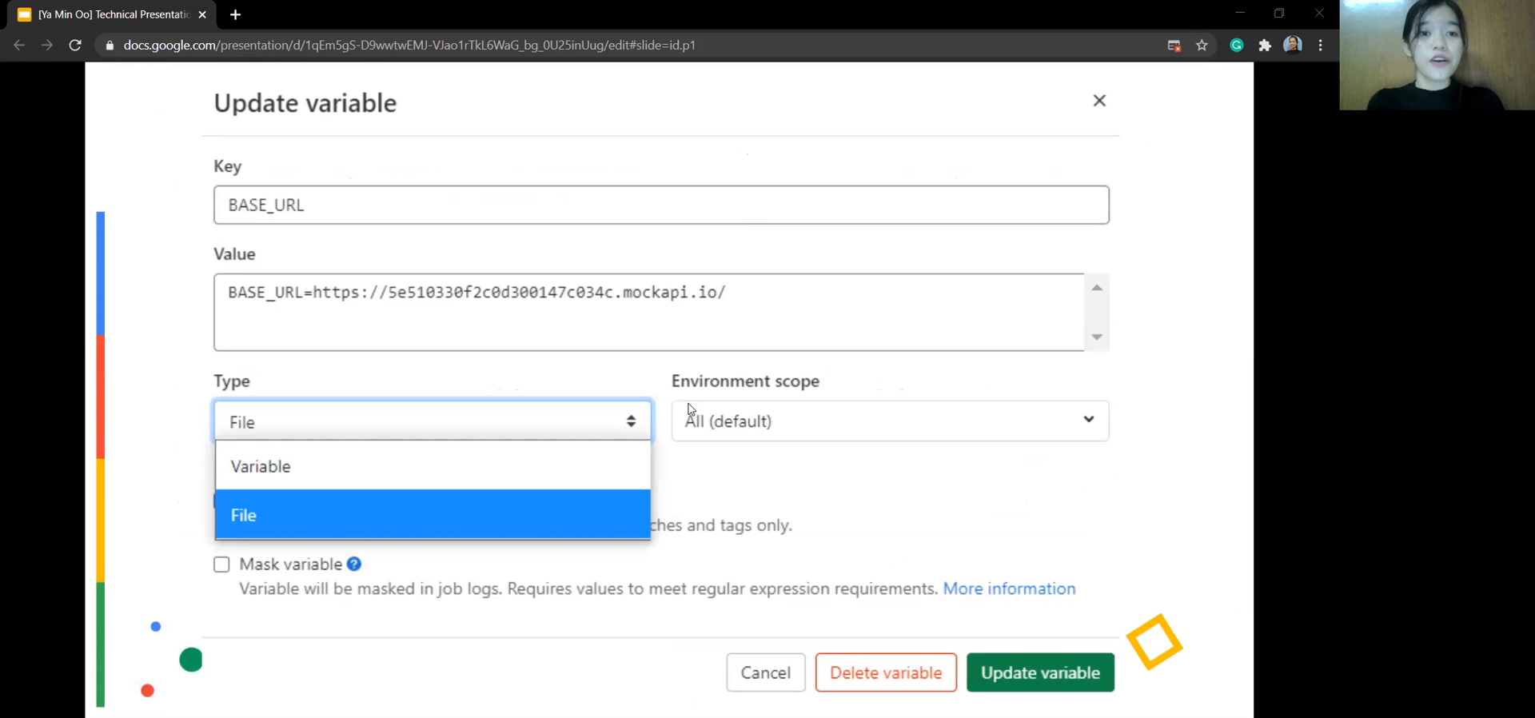
mouse_move(928, 661)
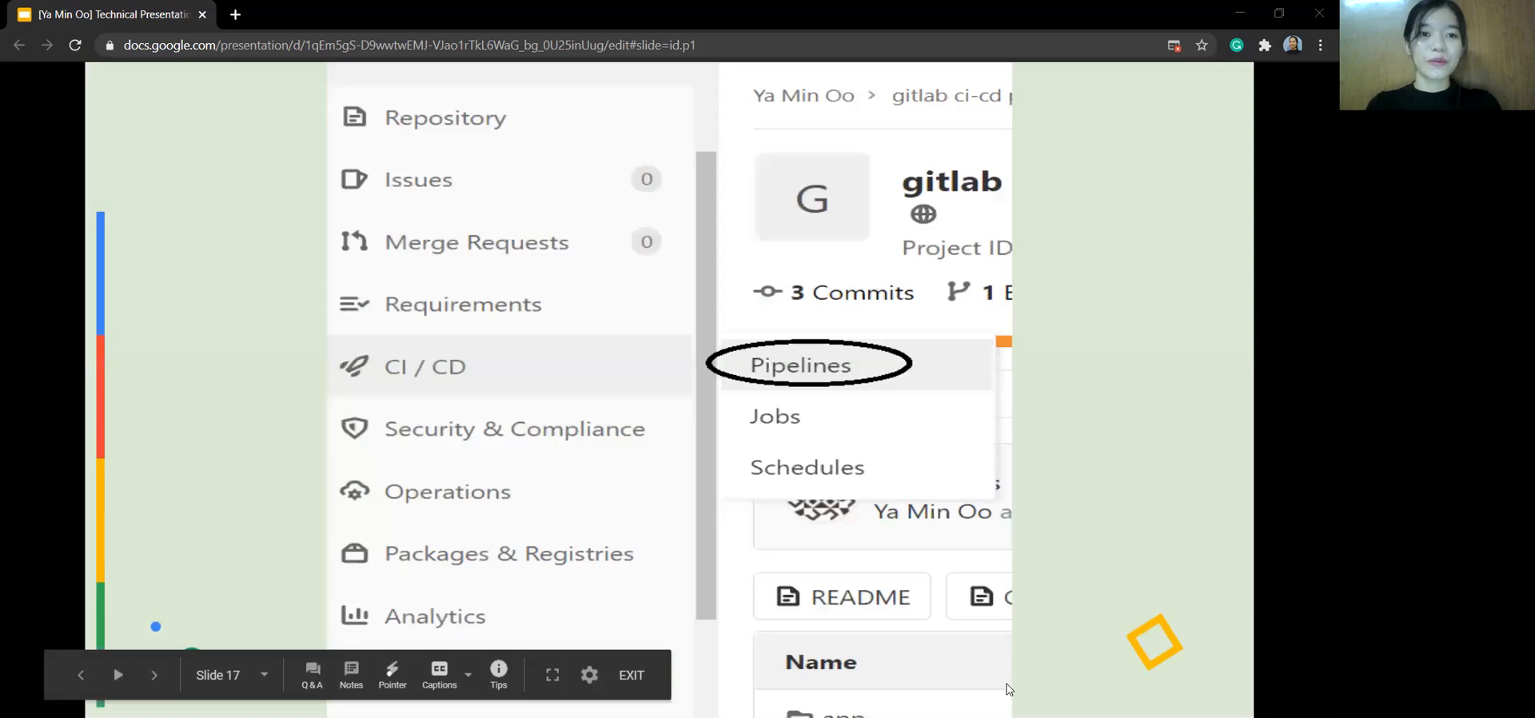
mouse_move(678, 365)
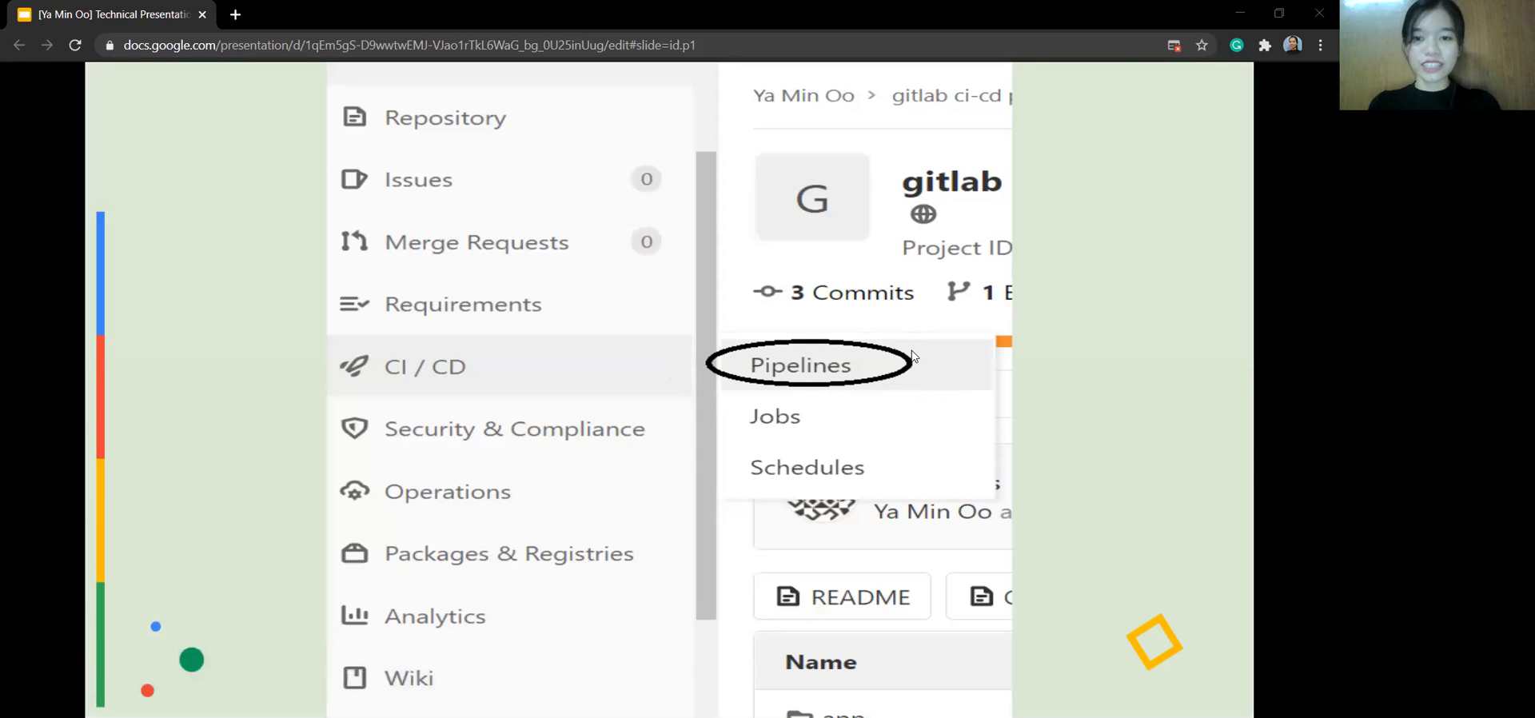
Advance to the Pipelines list slide showing one passed and one failed master run
click(800, 365)
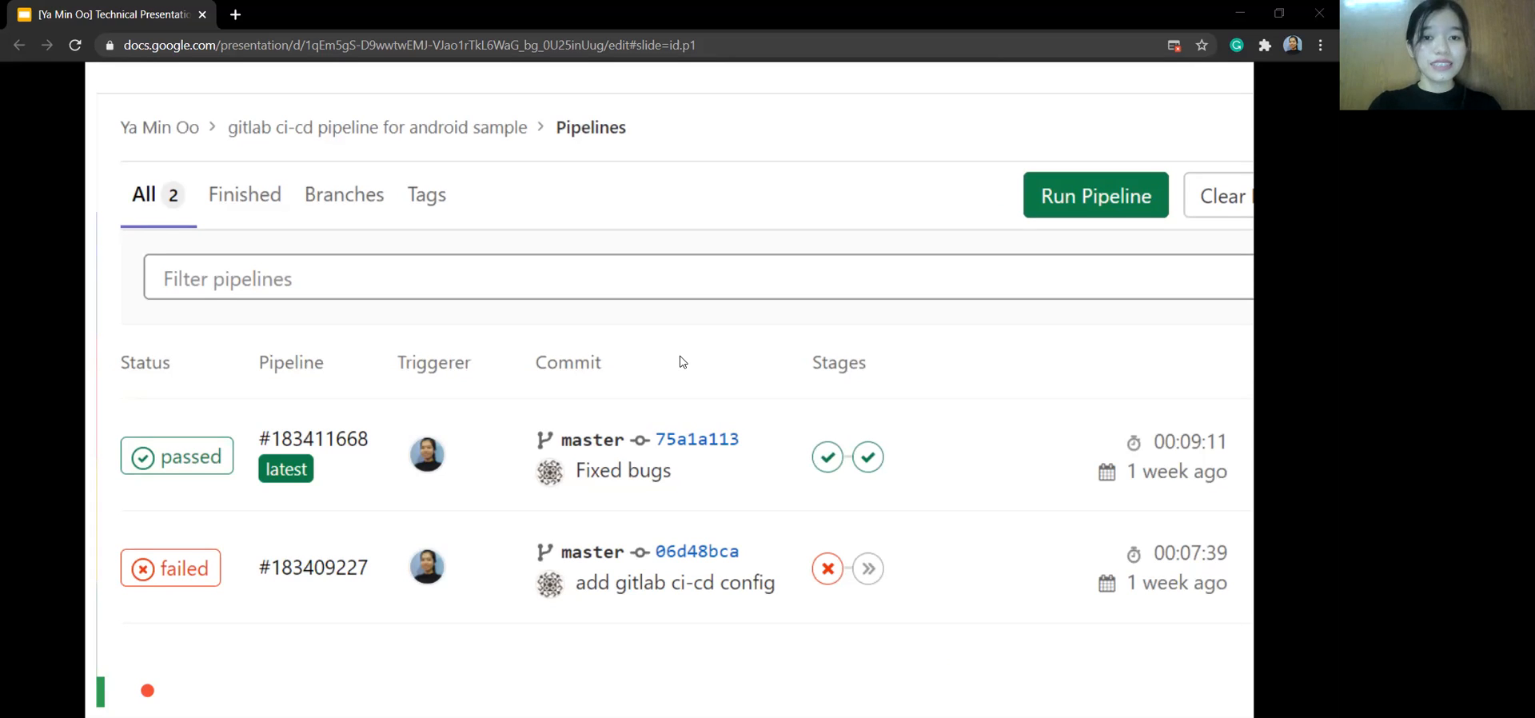
mouse_move(169, 619)
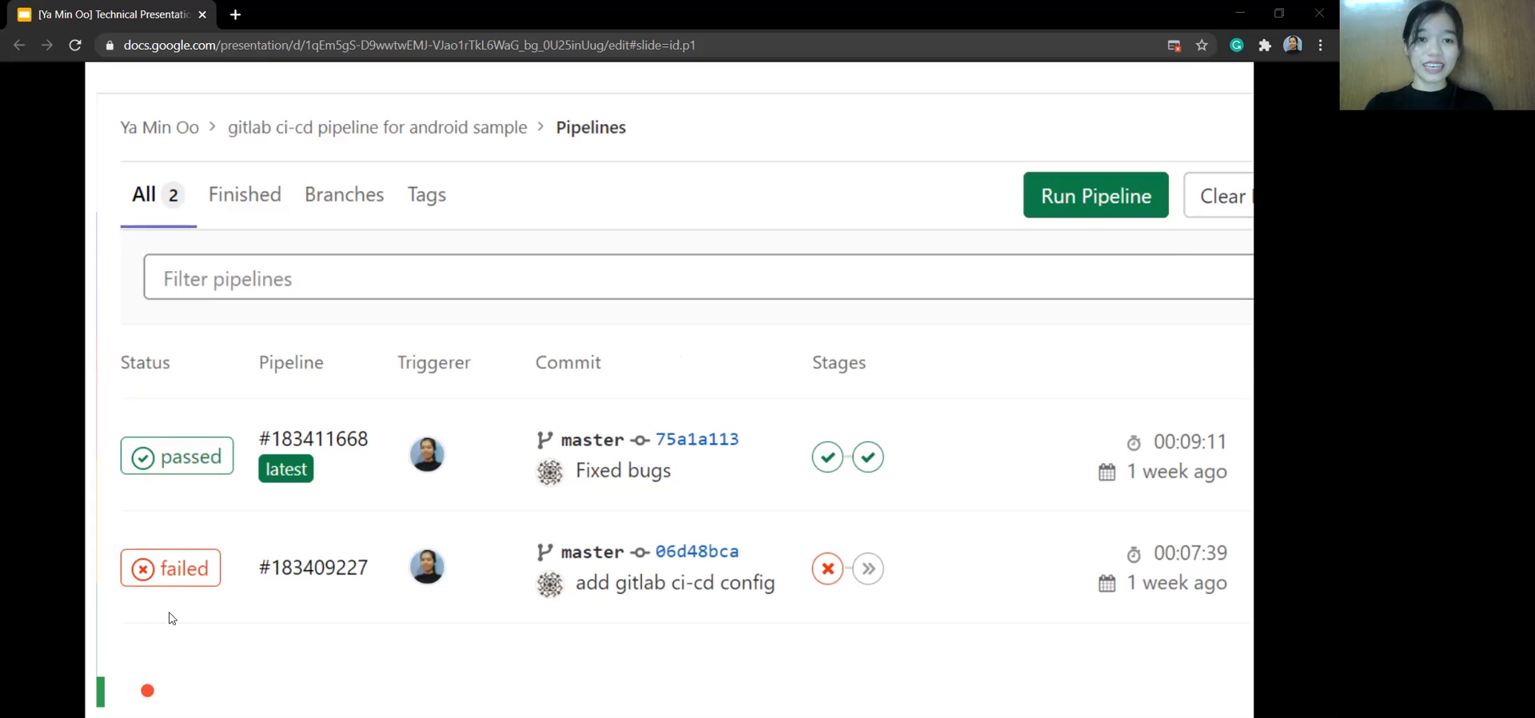